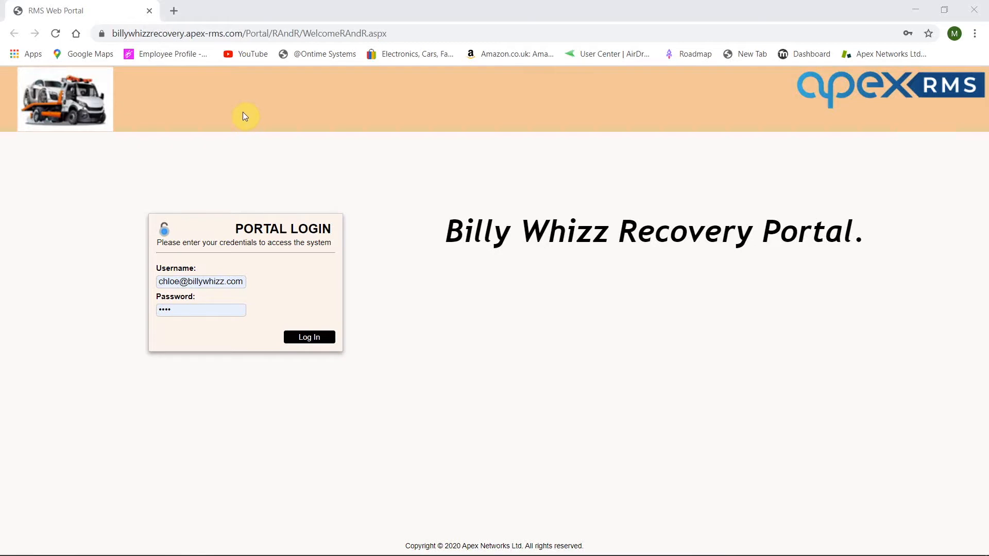
pyautogui.moveTo(345, 113)
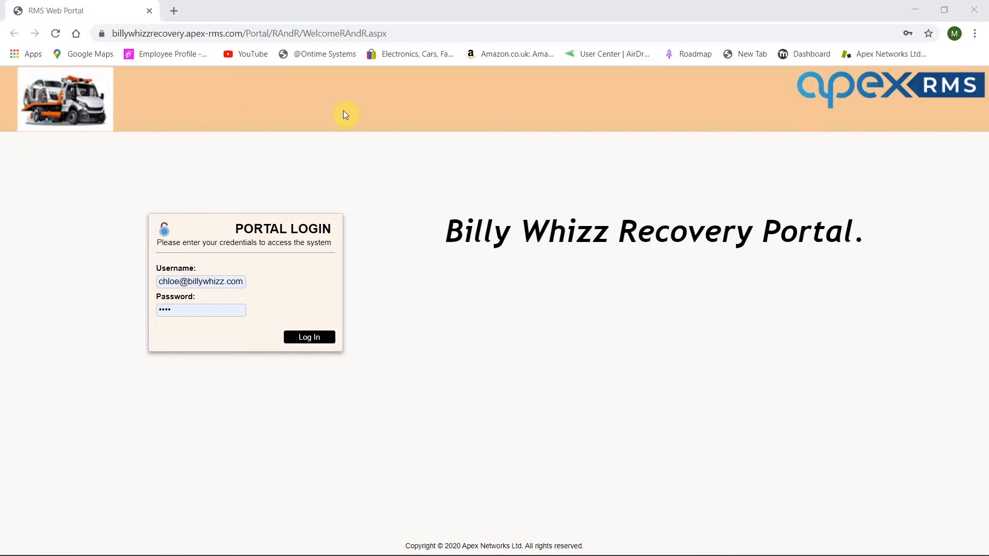
pyautogui.moveTo(416, 105)
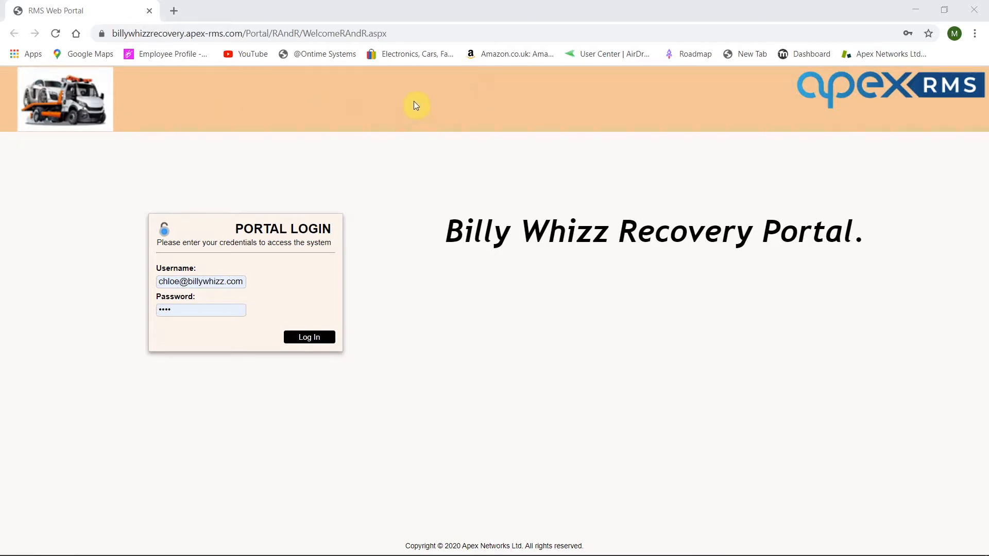
pyautogui.moveTo(435, 128)
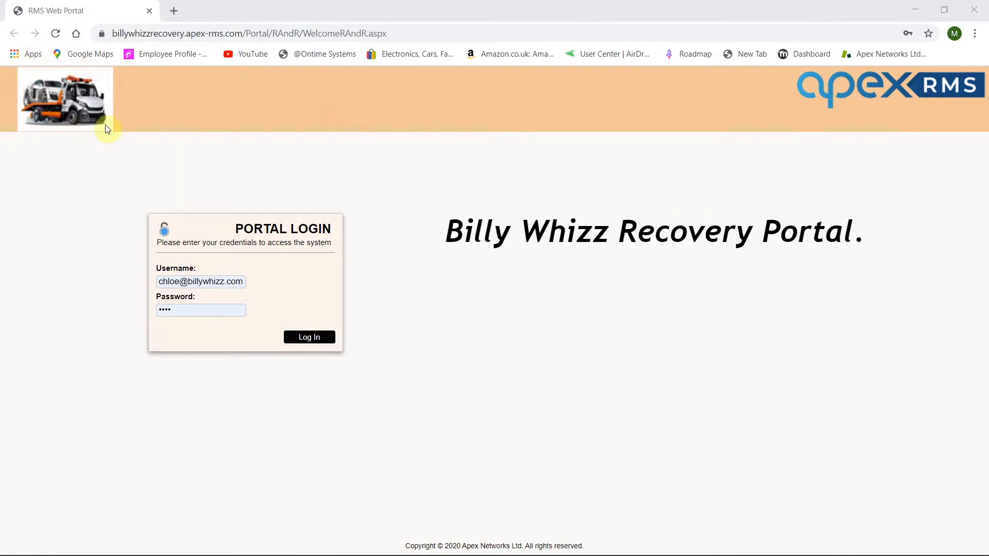
pyautogui.moveTo(703, 239)
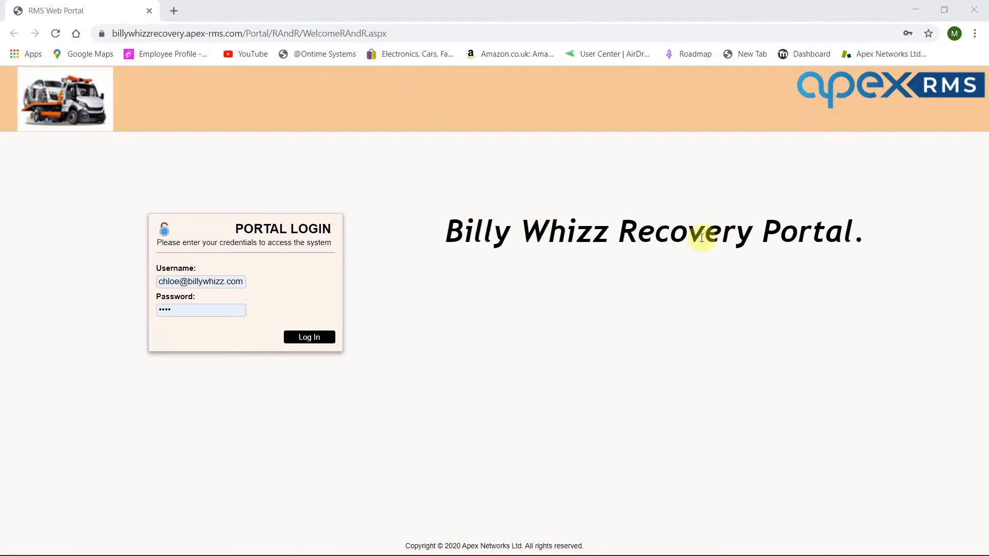
# Bring up RMS desktop and reach the Web Portal Users list via Settings.
pyautogui.click(310, 337)
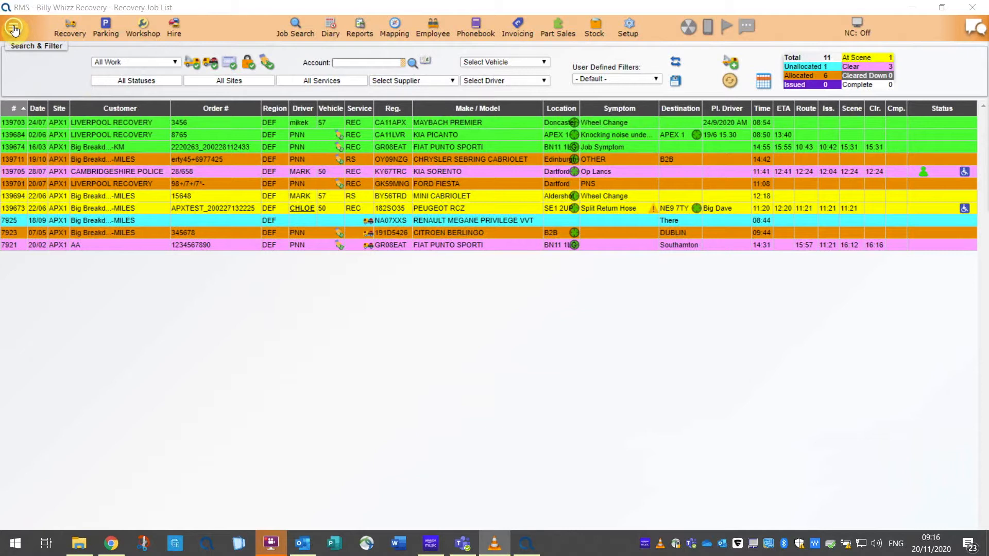
pyautogui.click(11, 27)
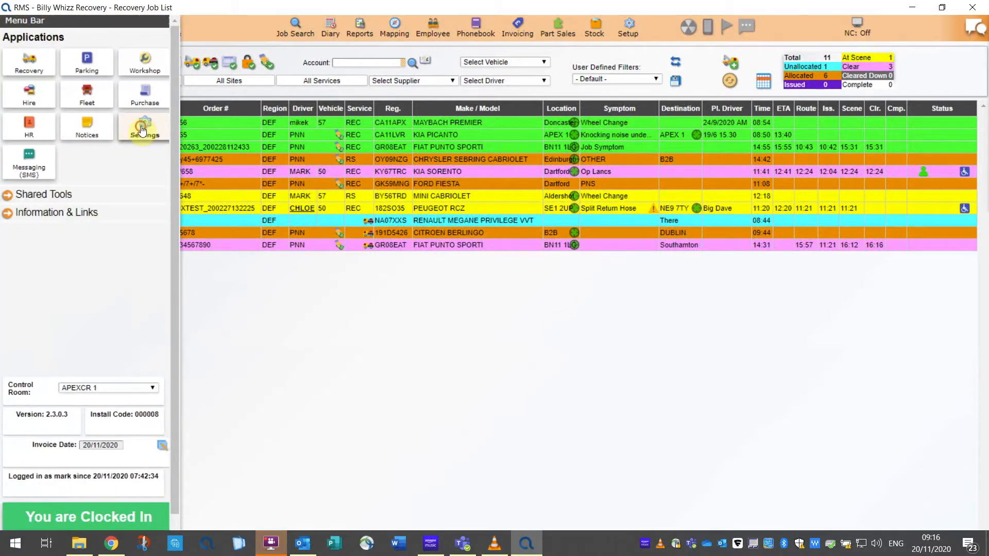
pyautogui.click(143, 130)
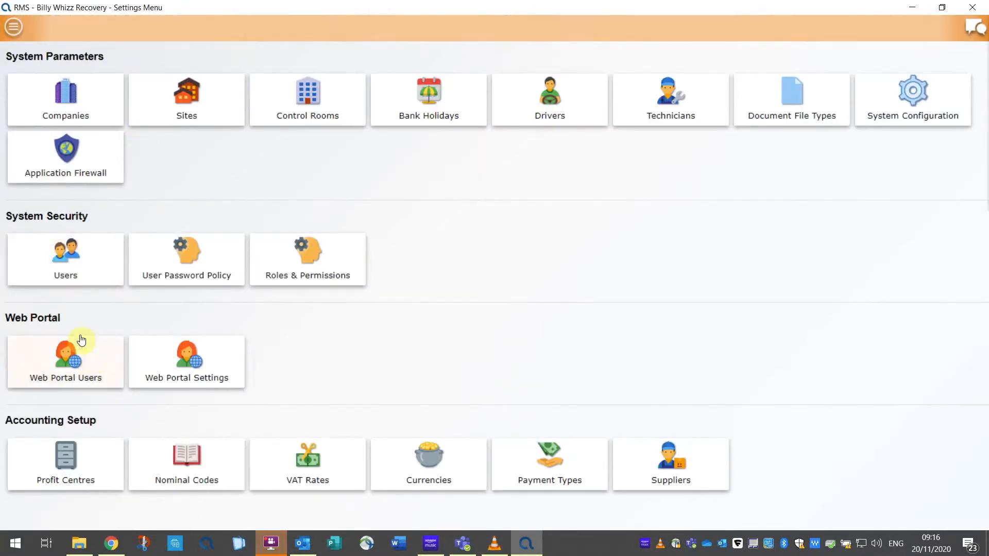
pyautogui.click(66, 363)
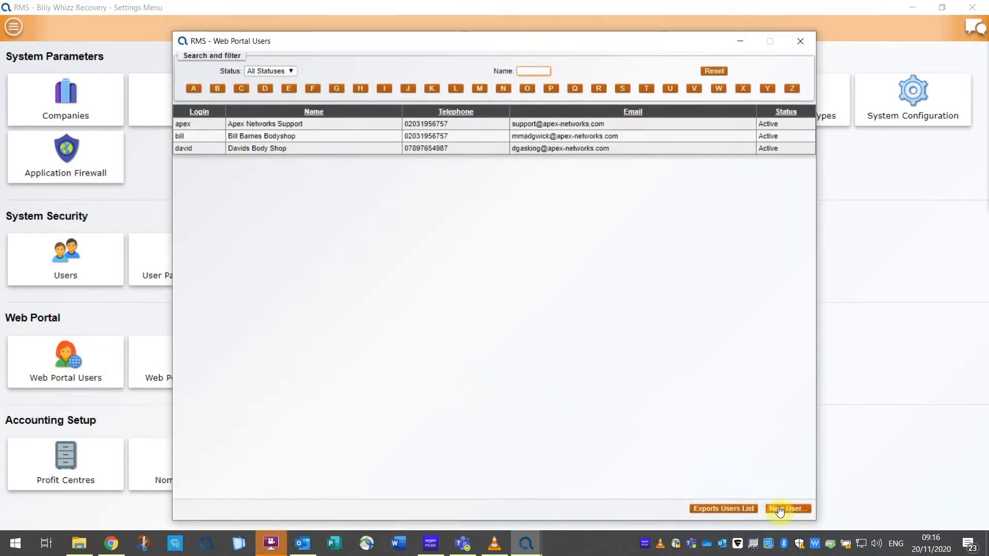
# Start a new portal user and focus the Login field of the blank details form.
pyautogui.click(787, 509)
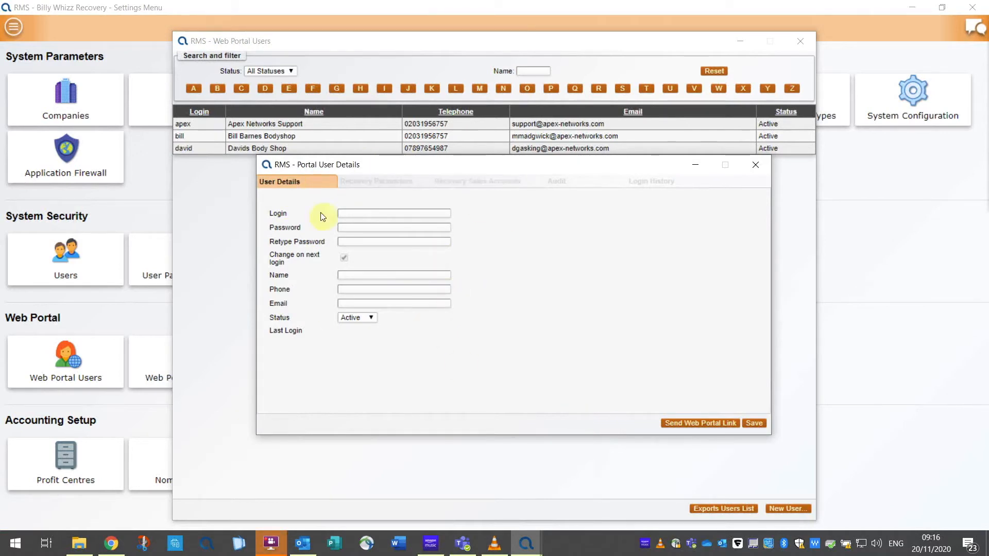
pyautogui.moveTo(309, 220)
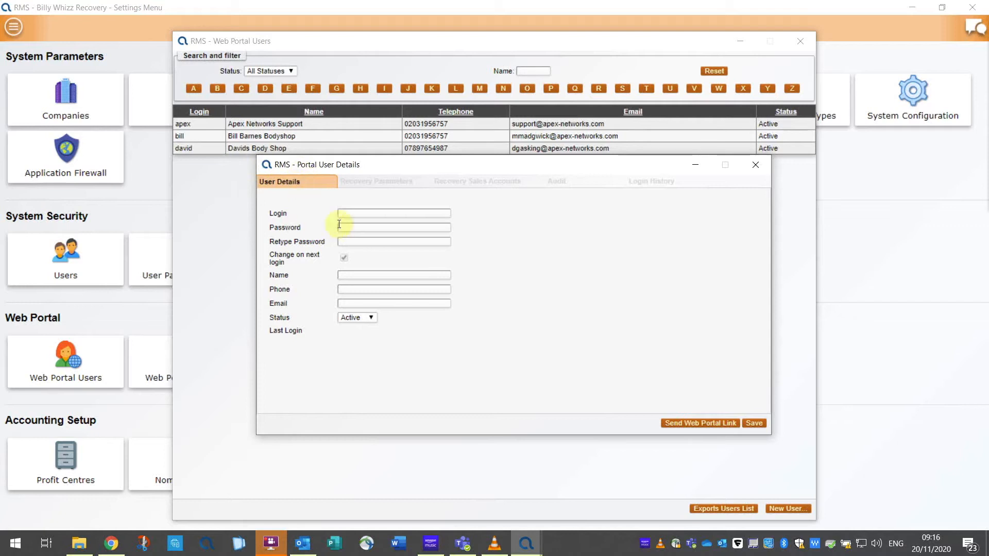
pyautogui.click(393, 213)
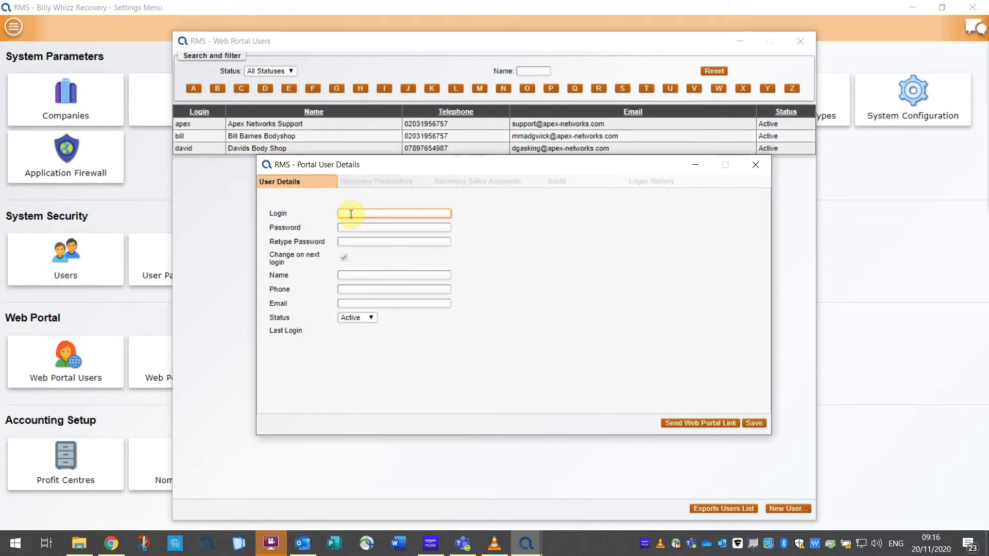
pyautogui.click(393, 227)
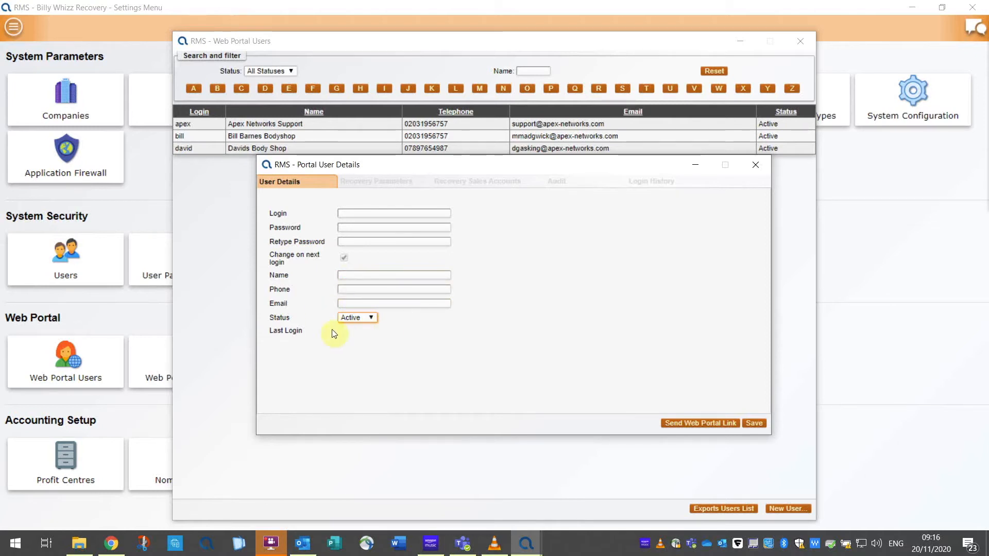
pyautogui.moveTo(521, 371)
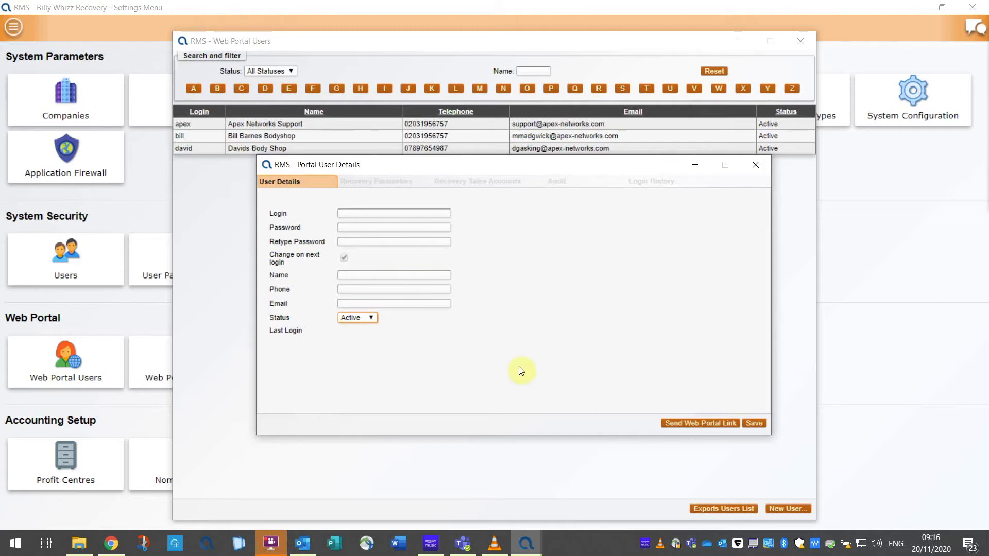
pyautogui.moveTo(739, 420)
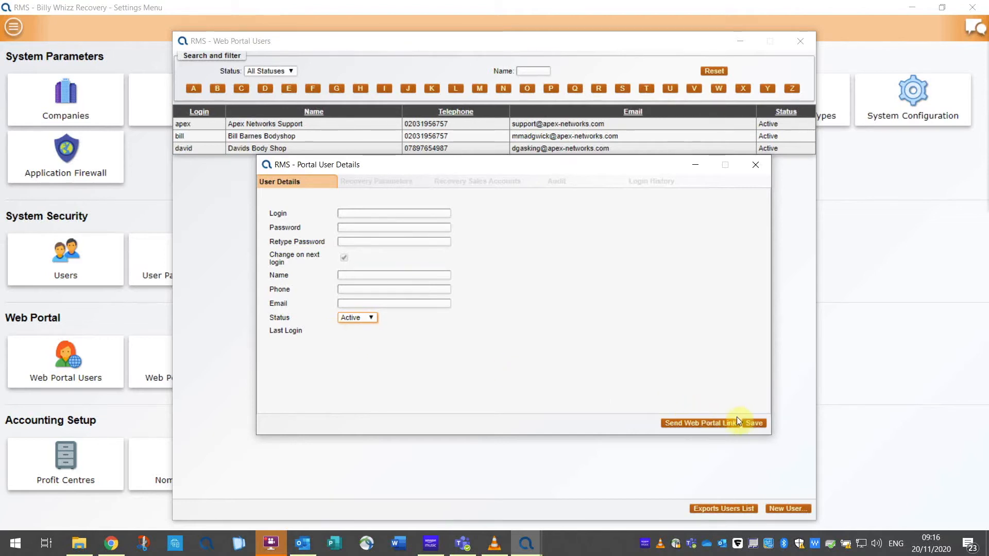
pyautogui.moveTo(727, 446)
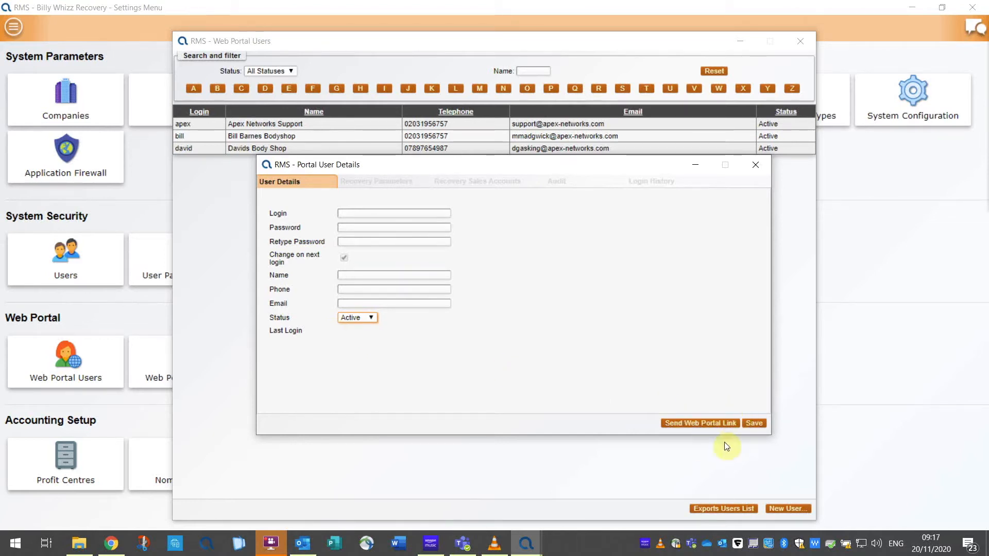
pyautogui.moveTo(705, 439)
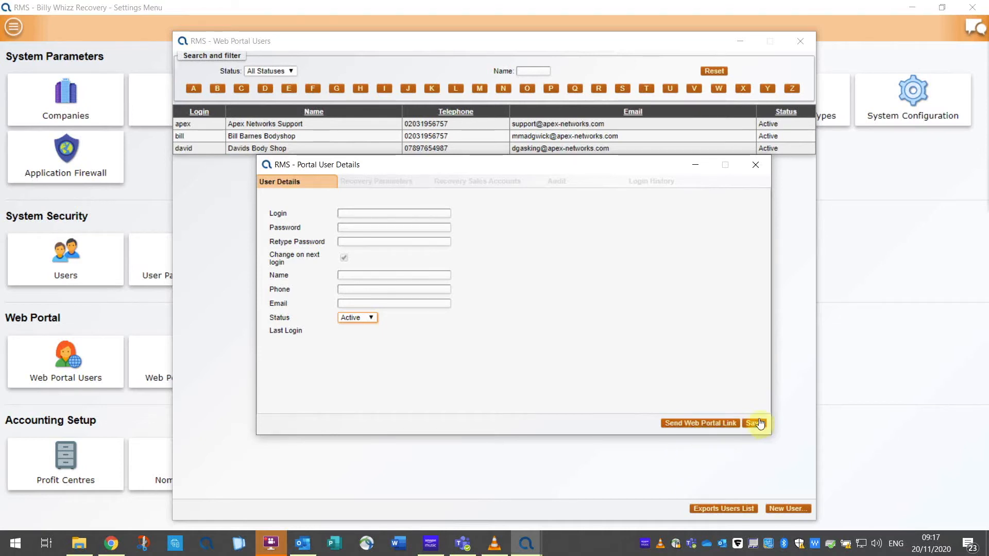
pyautogui.moveTo(641, 375)
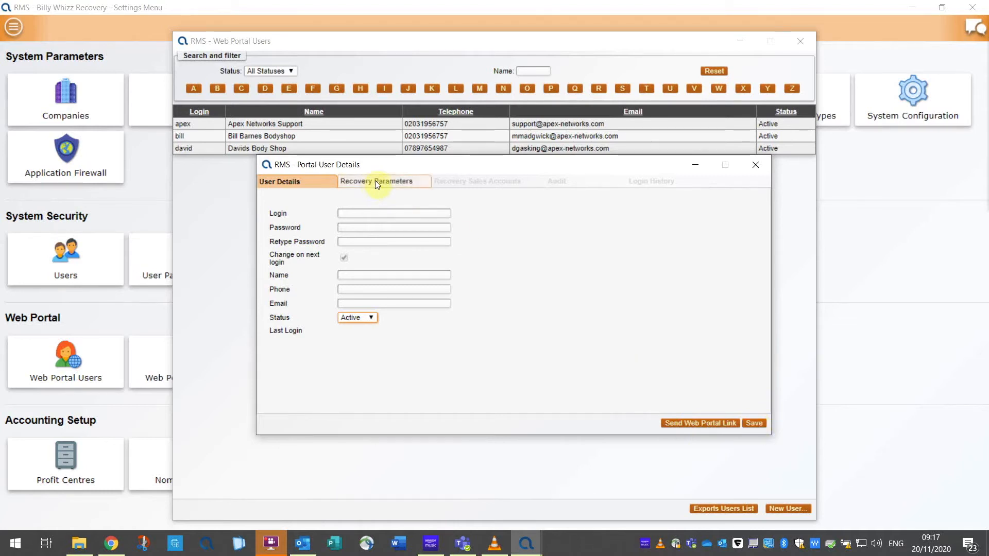
# Show the new user's Recovery Parameters: job list, permissions, job details and documents.
pyautogui.click(376, 182)
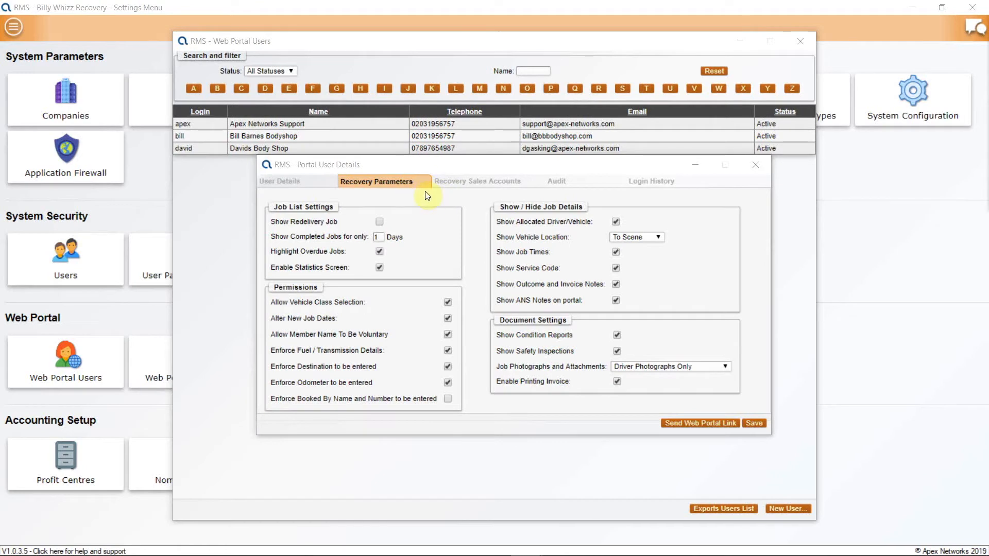
pyautogui.moveTo(387, 207)
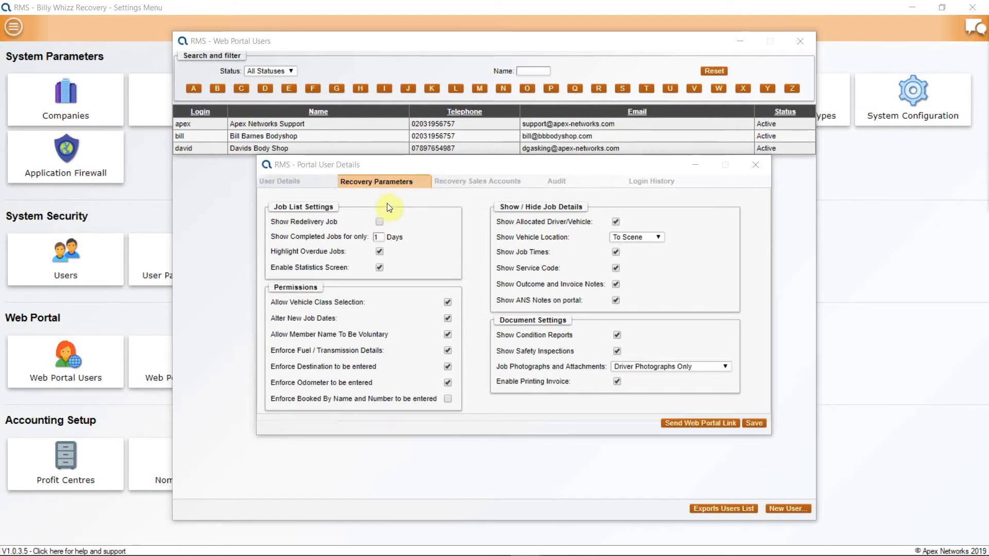
pyautogui.moveTo(437, 243)
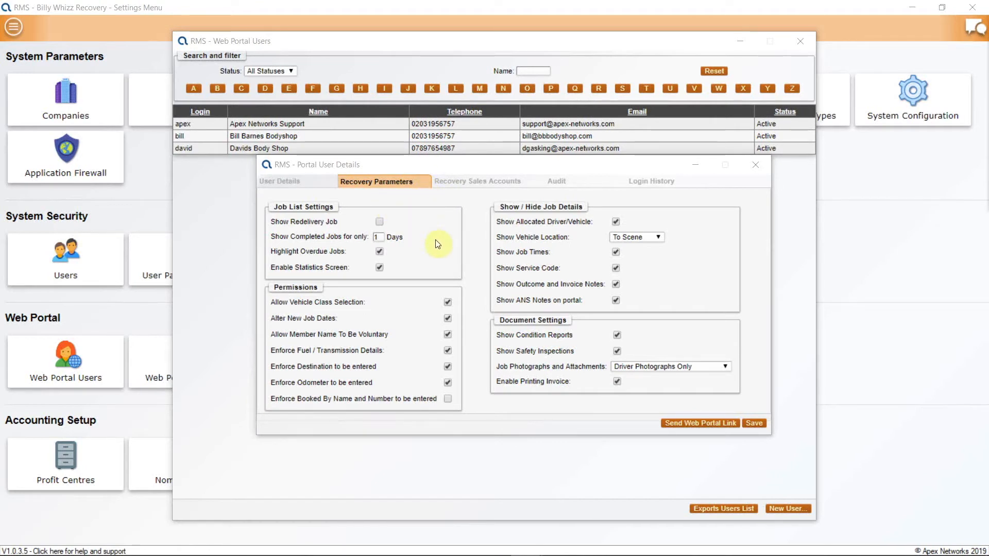
pyautogui.moveTo(468, 196)
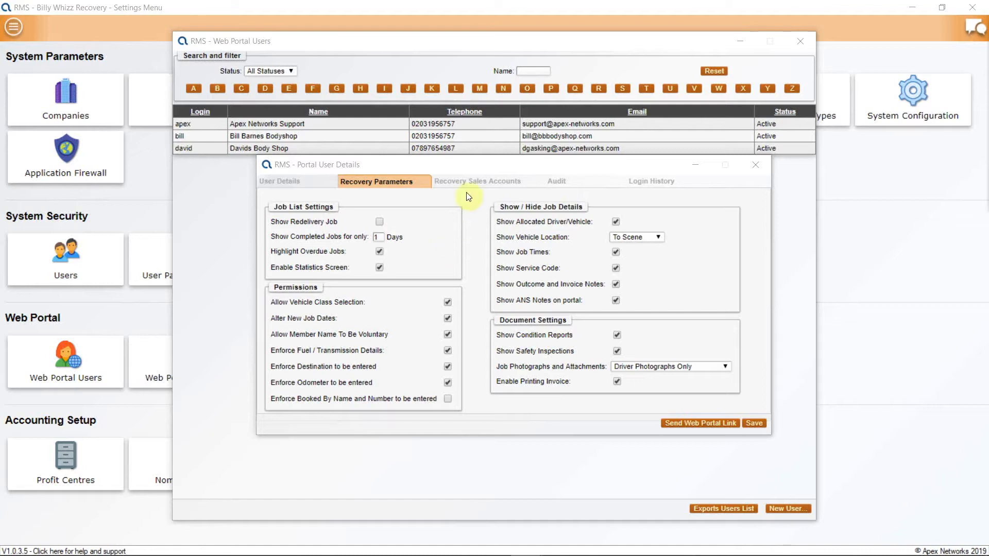
pyautogui.click(477, 181)
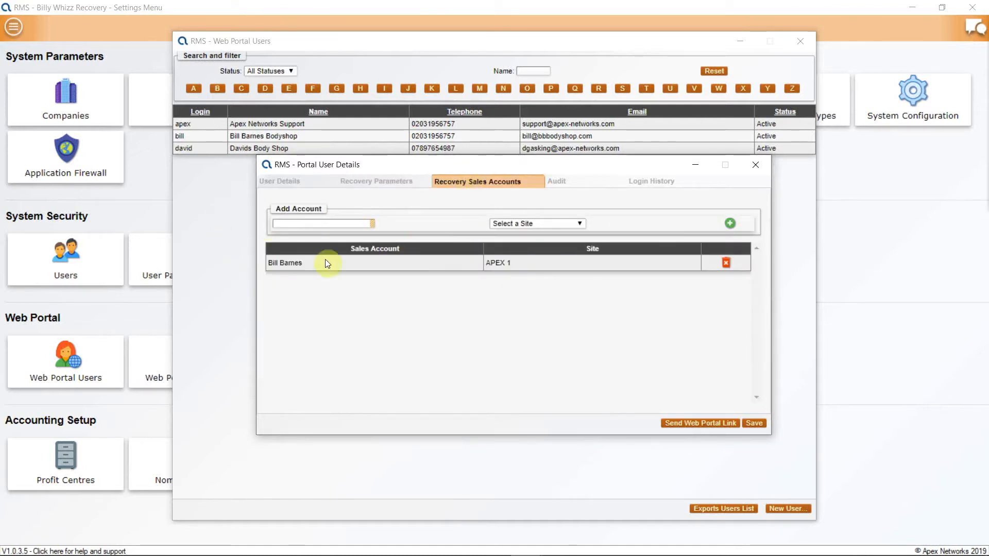
pyautogui.moveTo(335, 262)
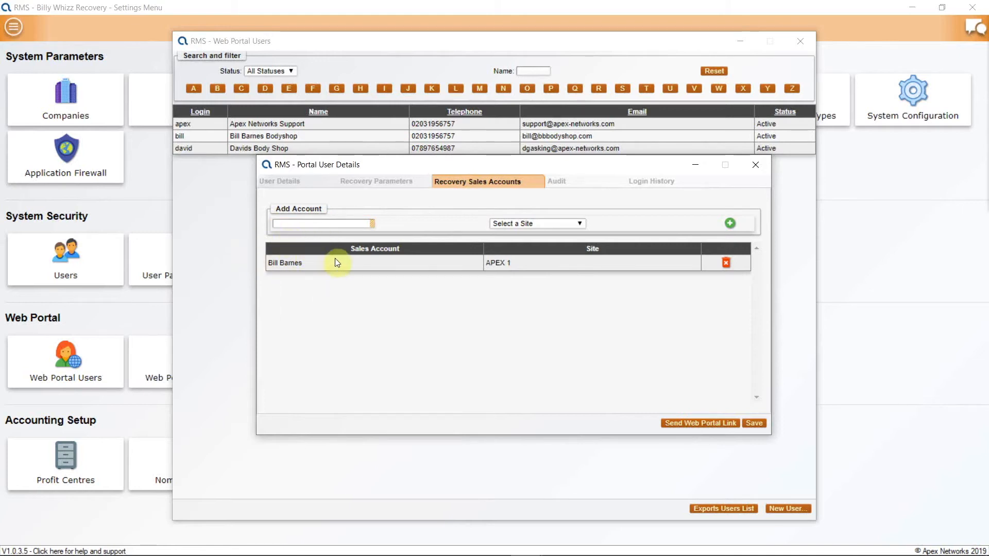
pyautogui.moveTo(382, 270)
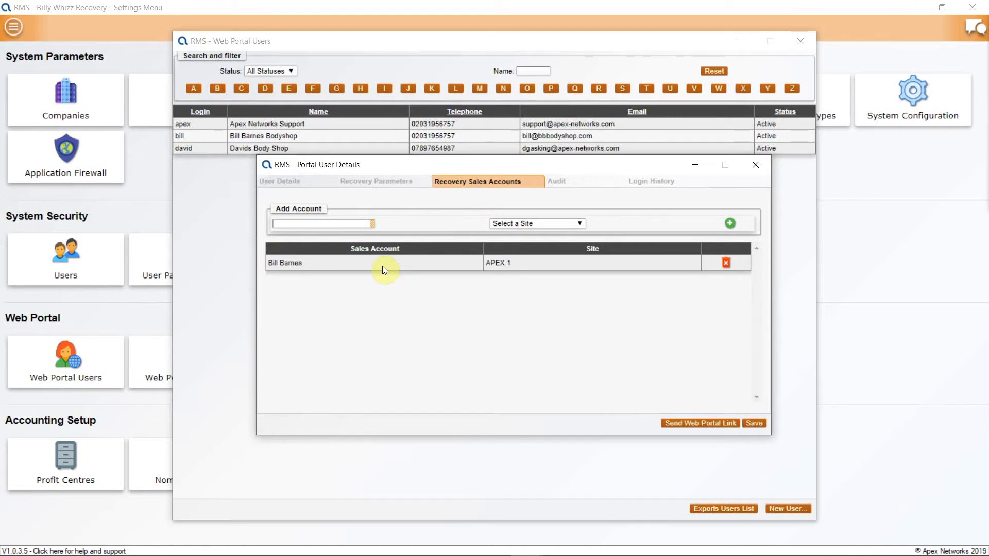
pyautogui.moveTo(427, 259)
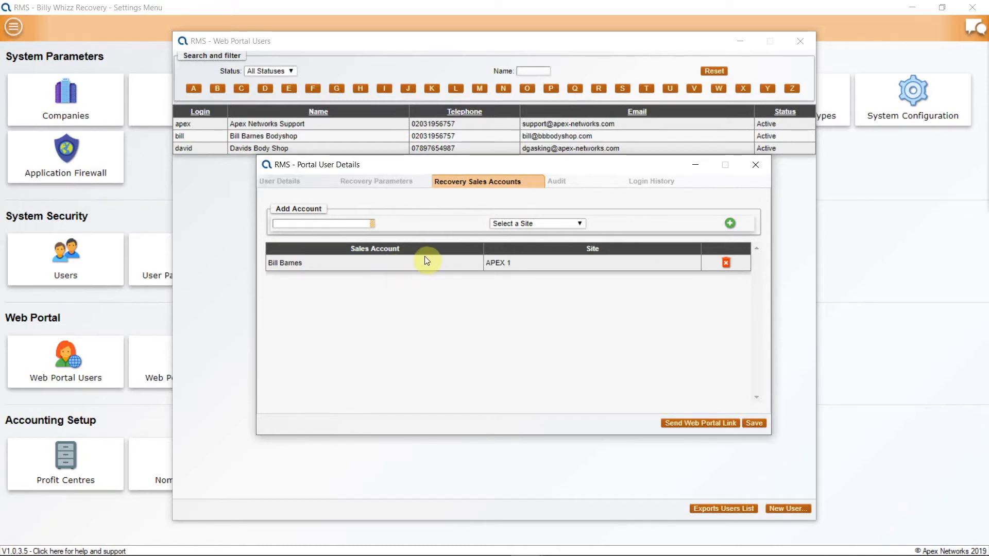
pyautogui.moveTo(548, 196)
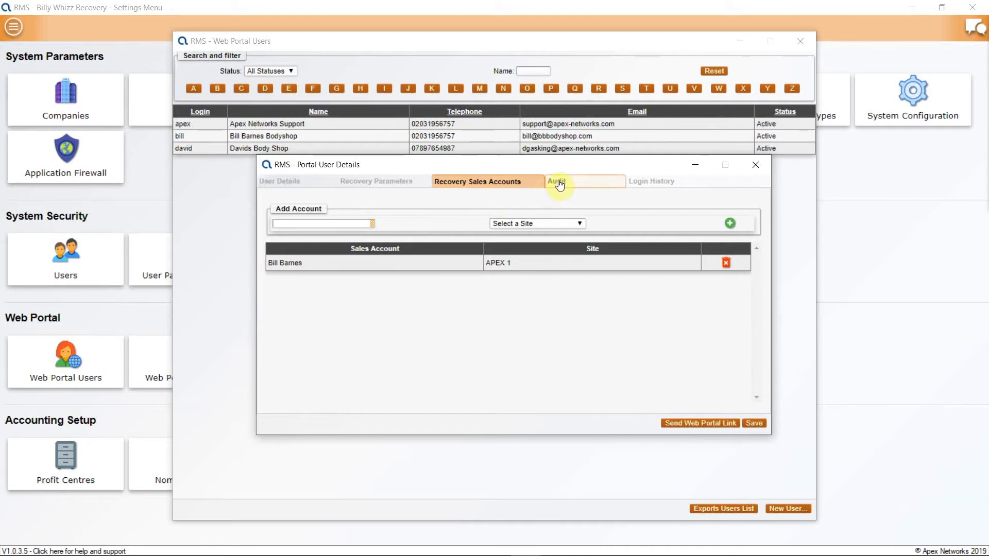
# Review the user's Audit change log, then their Login History with dates, IPs and results.
pyautogui.click(558, 181)
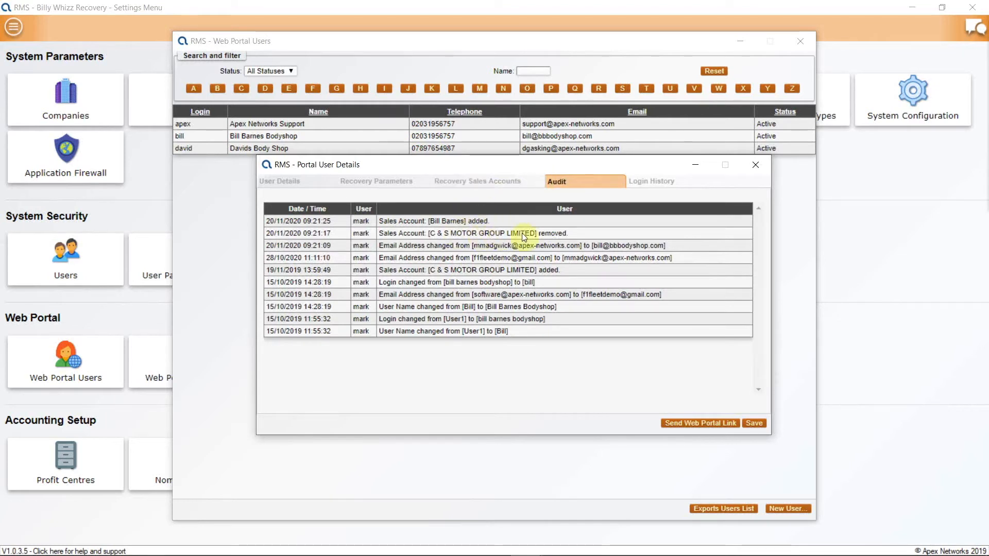
pyautogui.moveTo(644, 189)
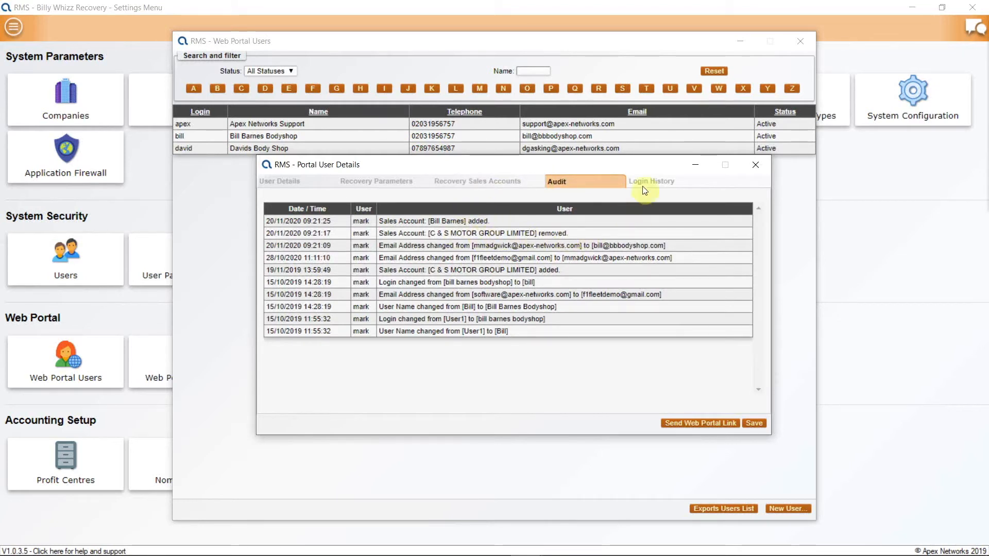
pyautogui.click(651, 181)
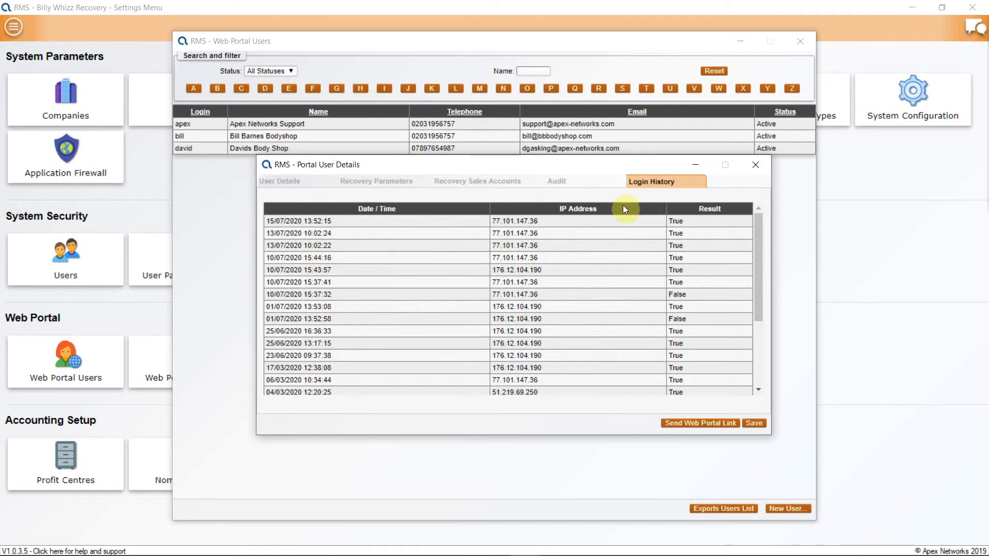
pyautogui.moveTo(351, 265)
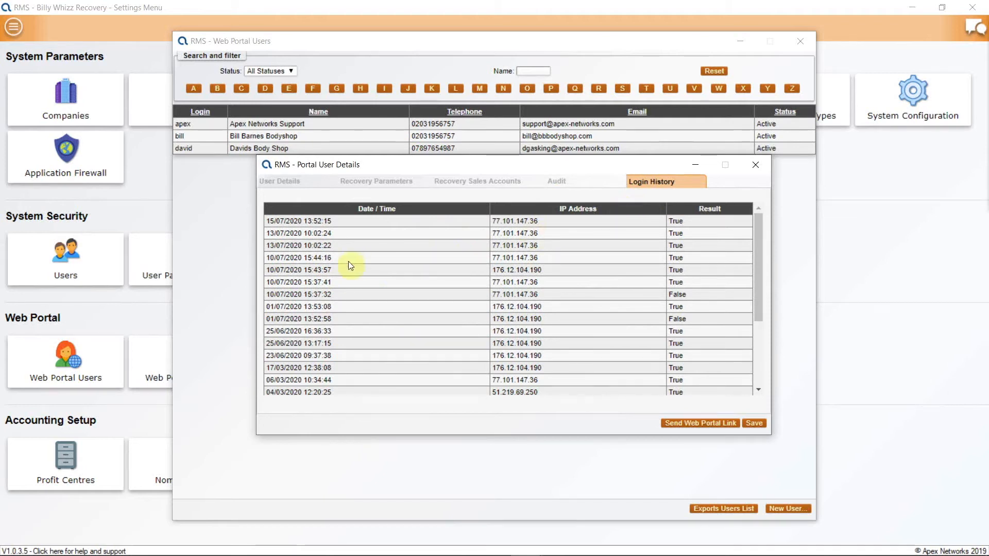
pyautogui.moveTo(557, 245)
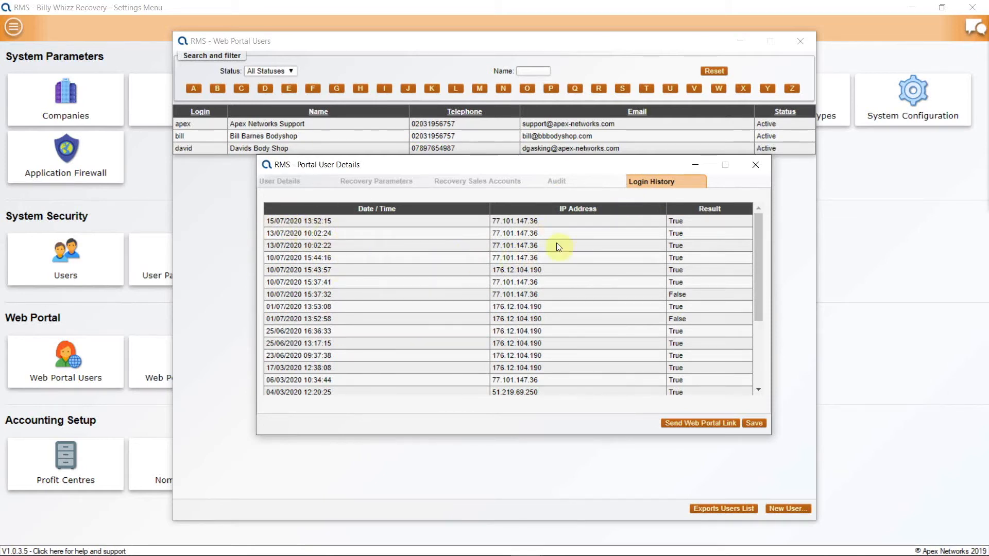
pyautogui.moveTo(533, 307)
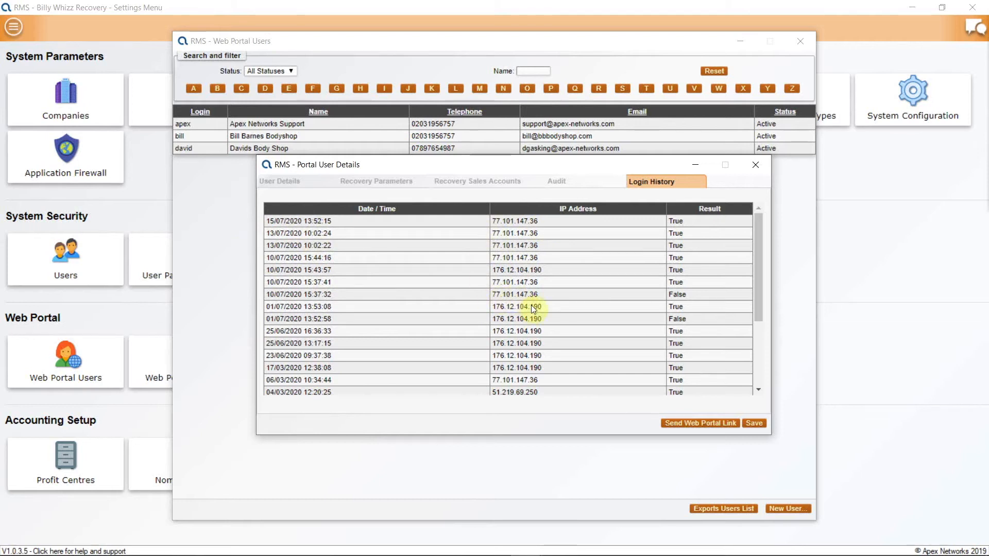
pyautogui.moveTo(635, 358)
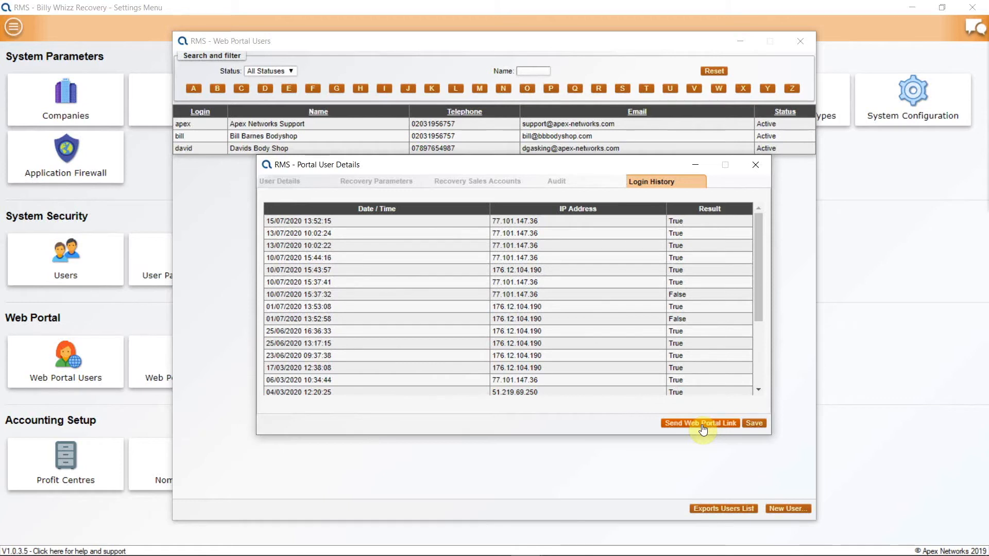
# Send the portal user their web portal link.
pyautogui.click(700, 422)
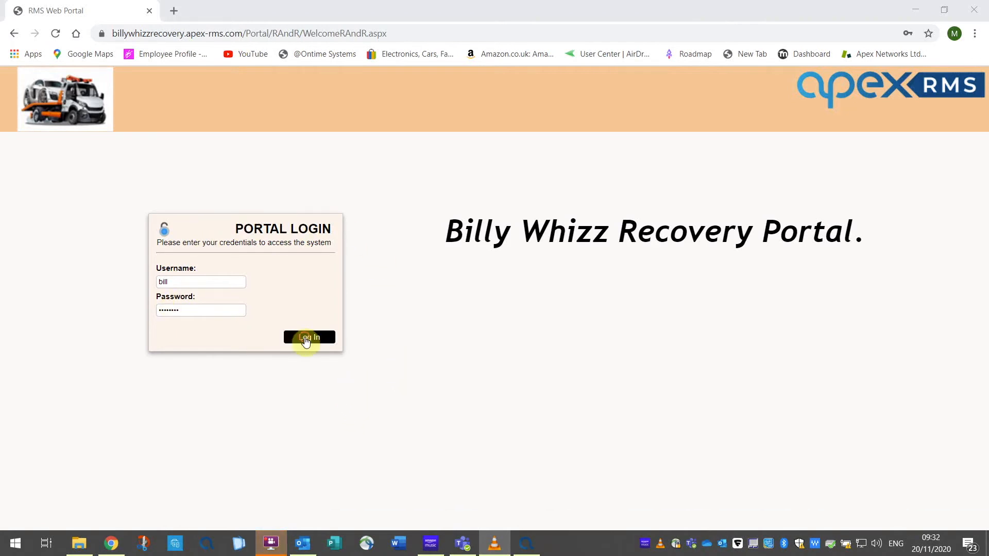
# Log in to the recovery portal as bill, landing on My Bookings with 0 bookings.
pyautogui.click(309, 337)
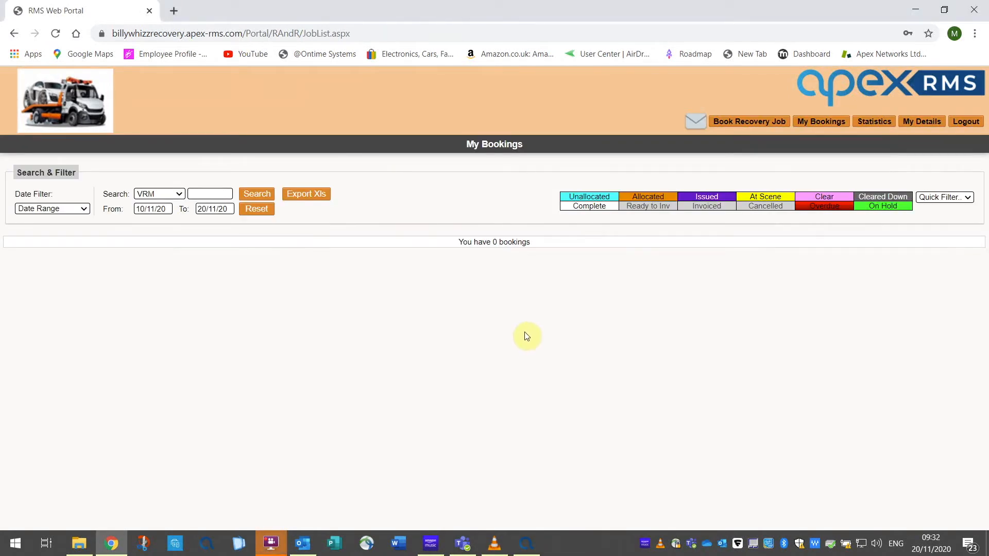
pyautogui.moveTo(498, 330)
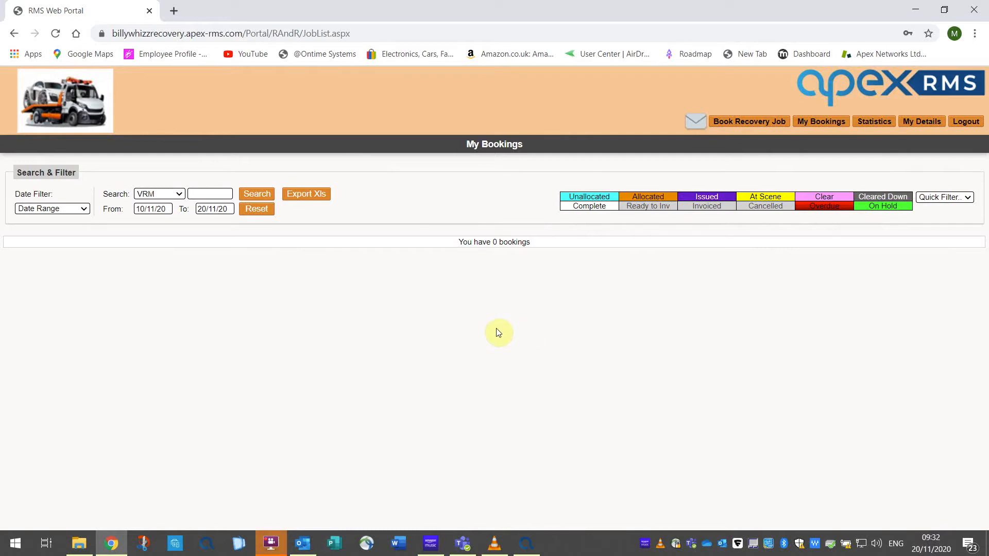
pyautogui.moveTo(454, 274)
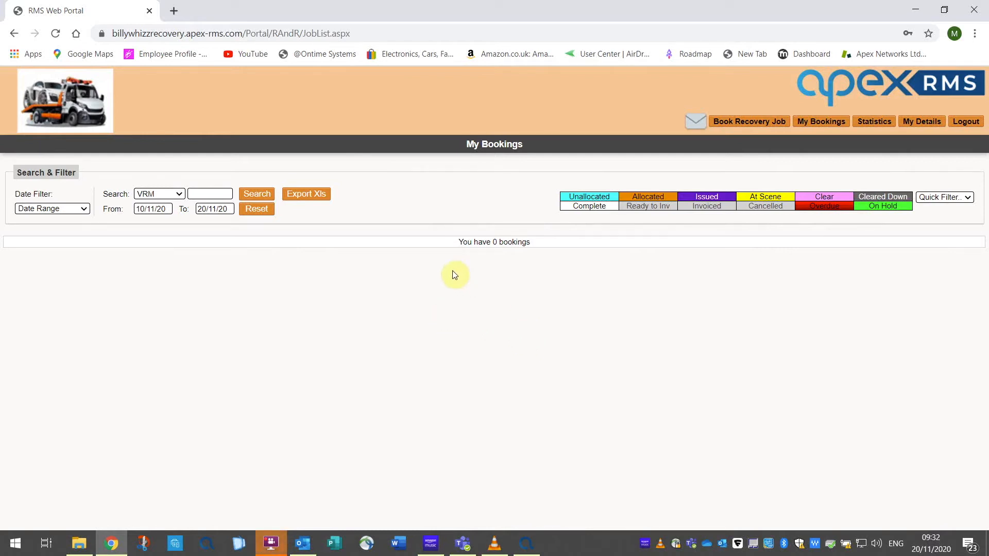
pyautogui.moveTo(544, 250)
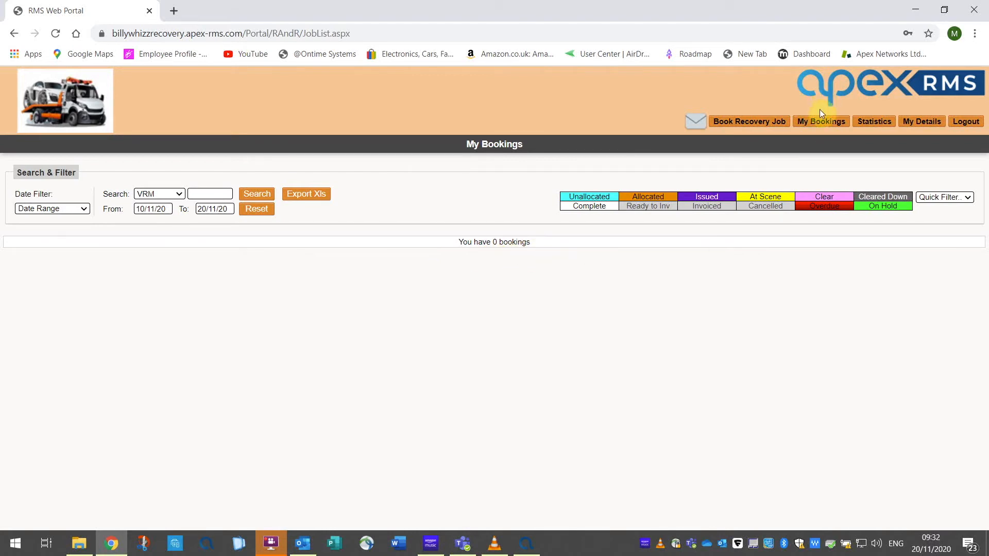
pyautogui.moveTo(818, 125)
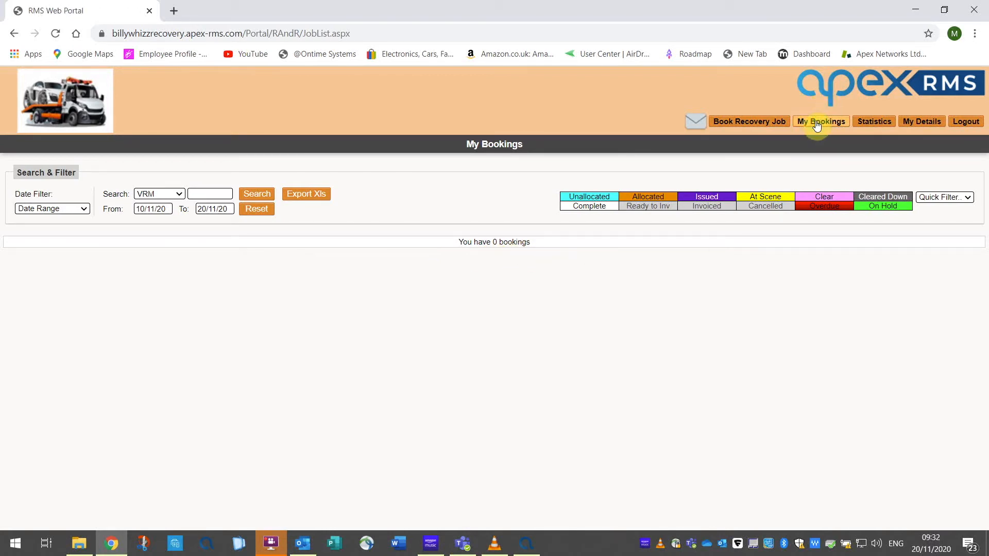
pyautogui.moveTo(495, 206)
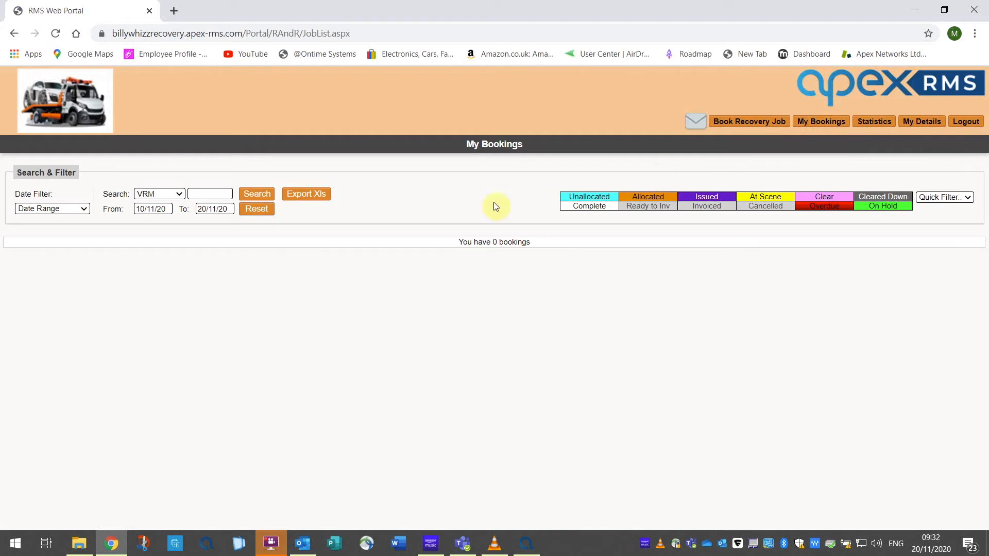
pyautogui.moveTo(478, 93)
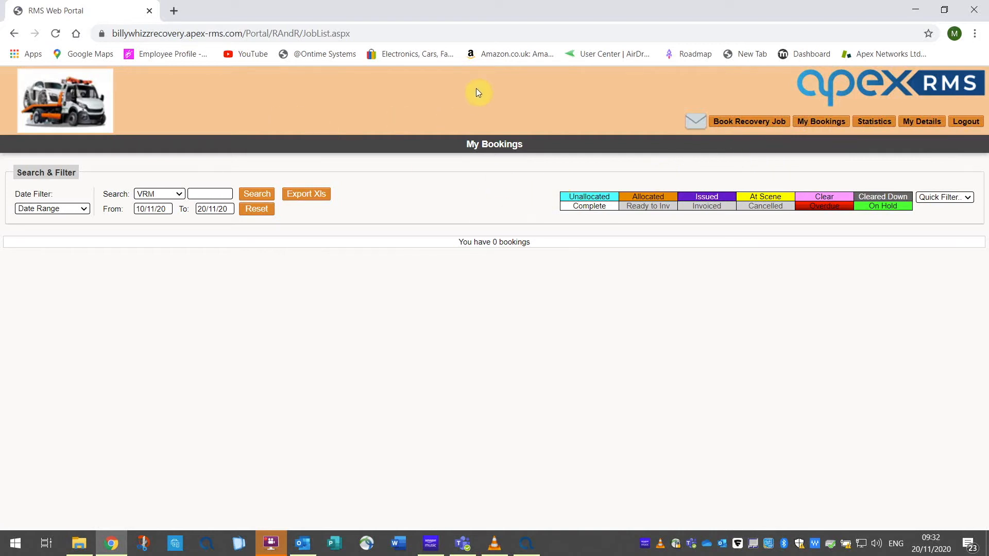
pyautogui.moveTo(105, 111)
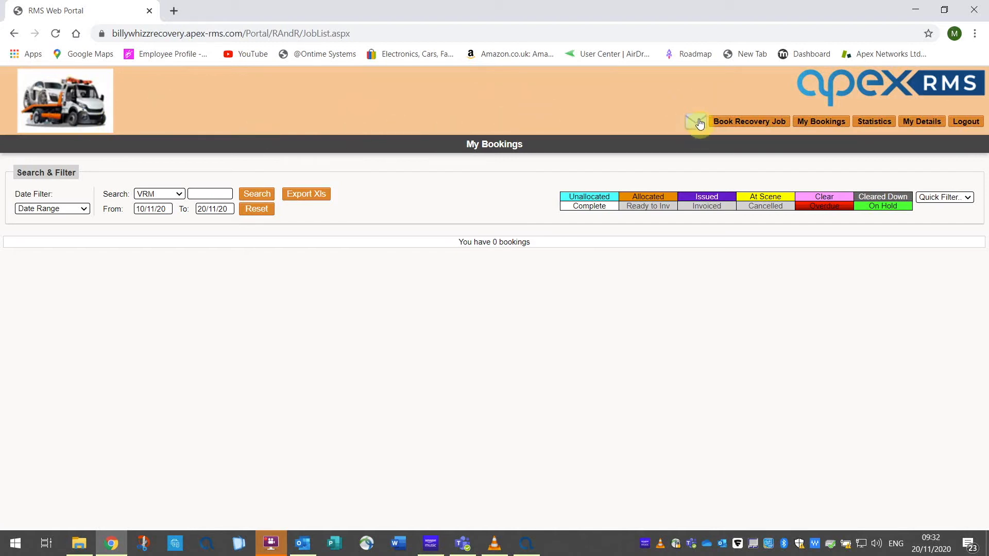
pyautogui.click(750, 122)
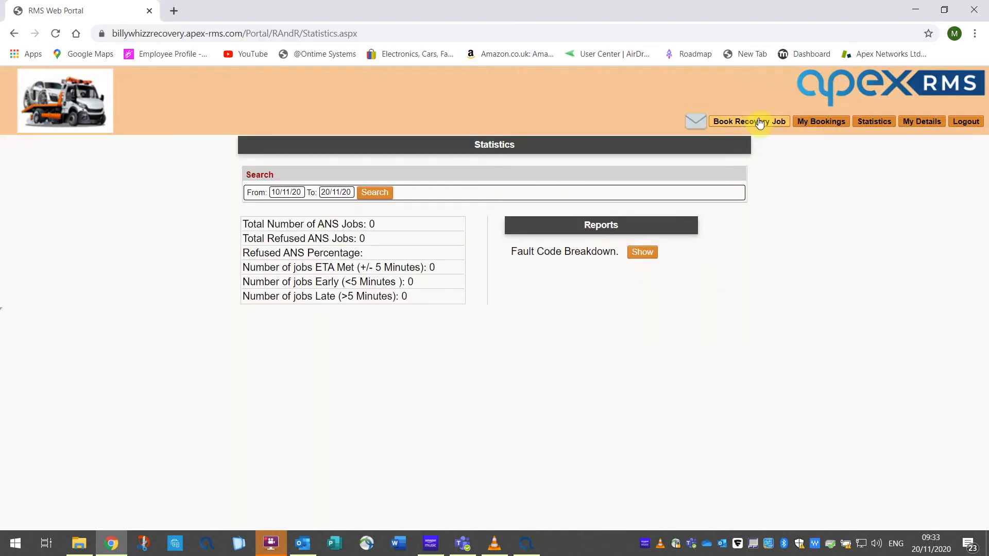
pyautogui.click(820, 121)
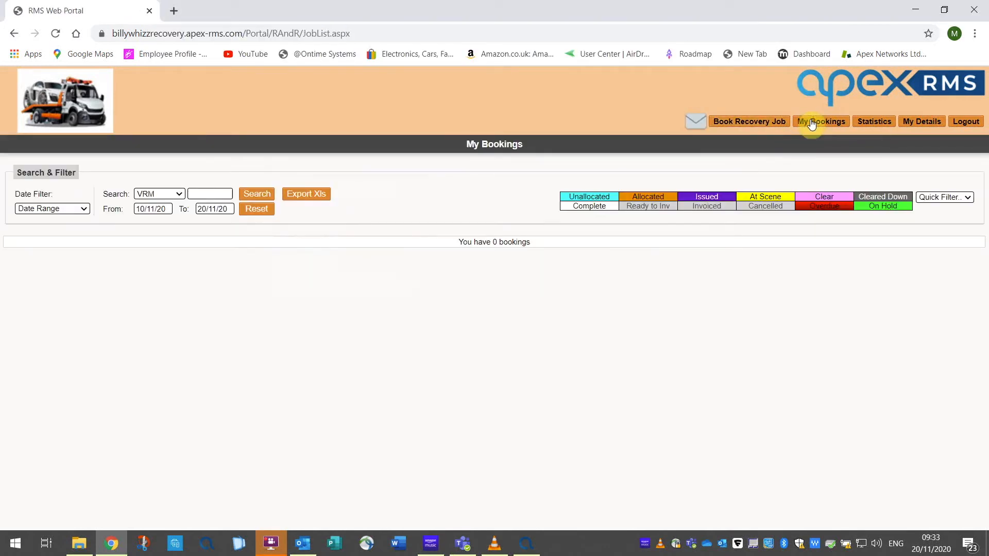
pyautogui.click(873, 122)
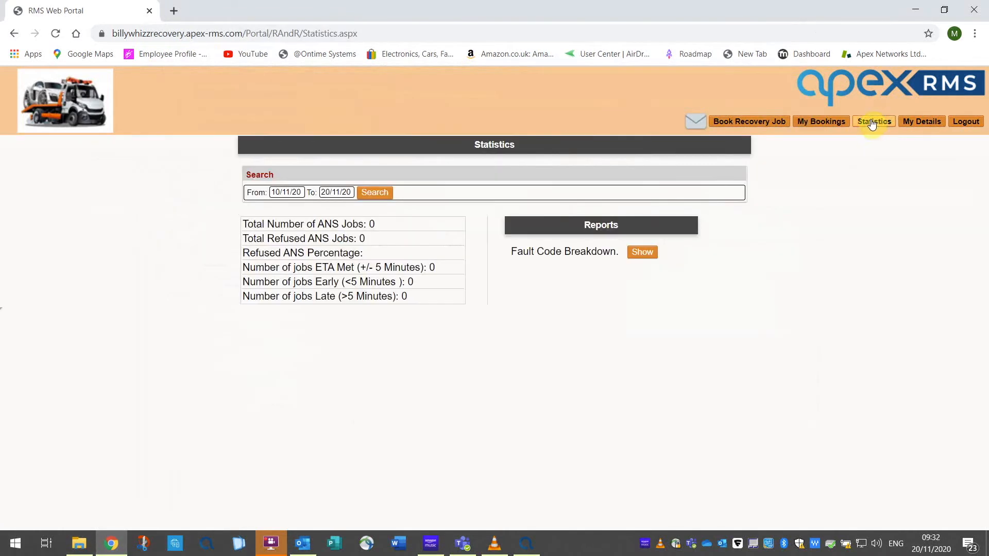
pyautogui.moveTo(366, 254)
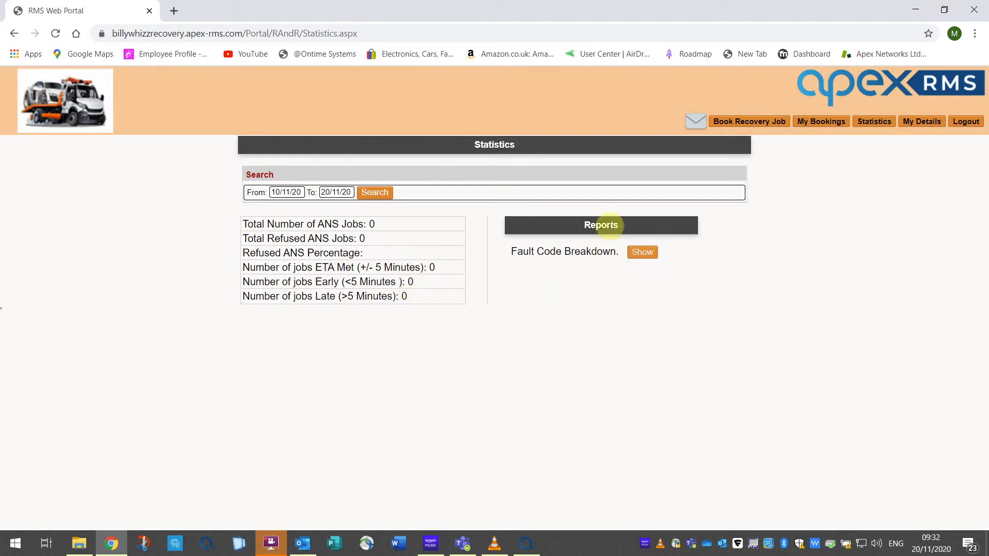
pyautogui.moveTo(643, 246)
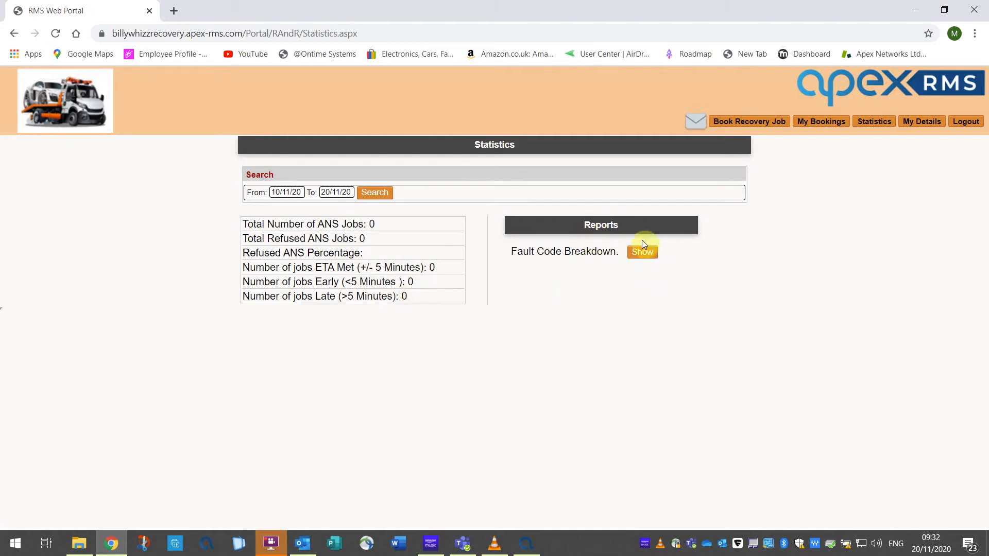
pyautogui.moveTo(715, 247)
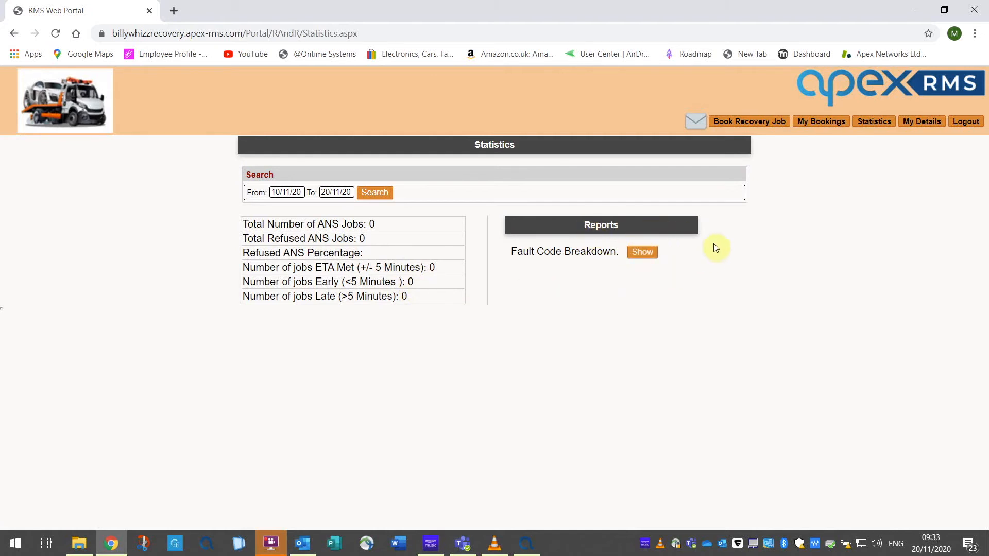
pyautogui.click(821, 122)
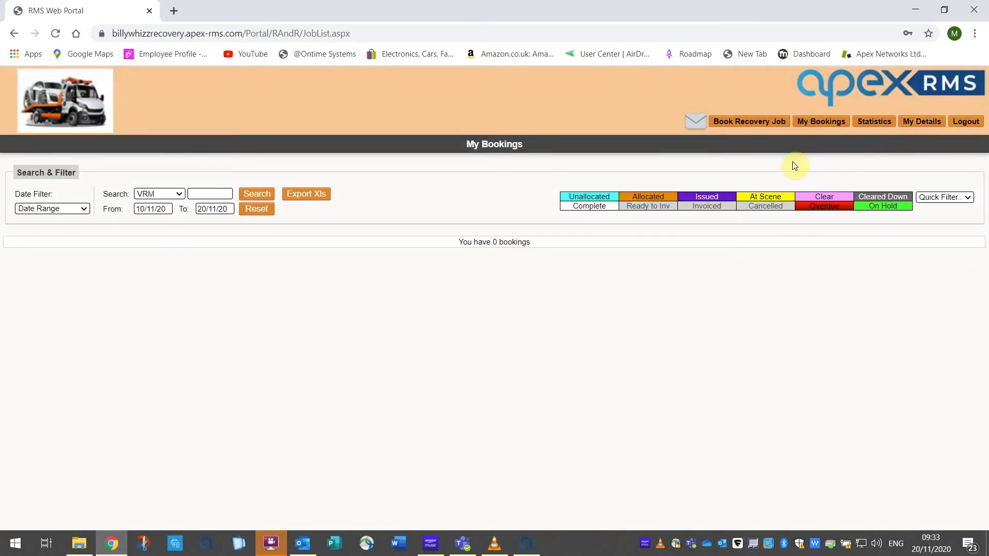
pyautogui.moveTo(744, 123)
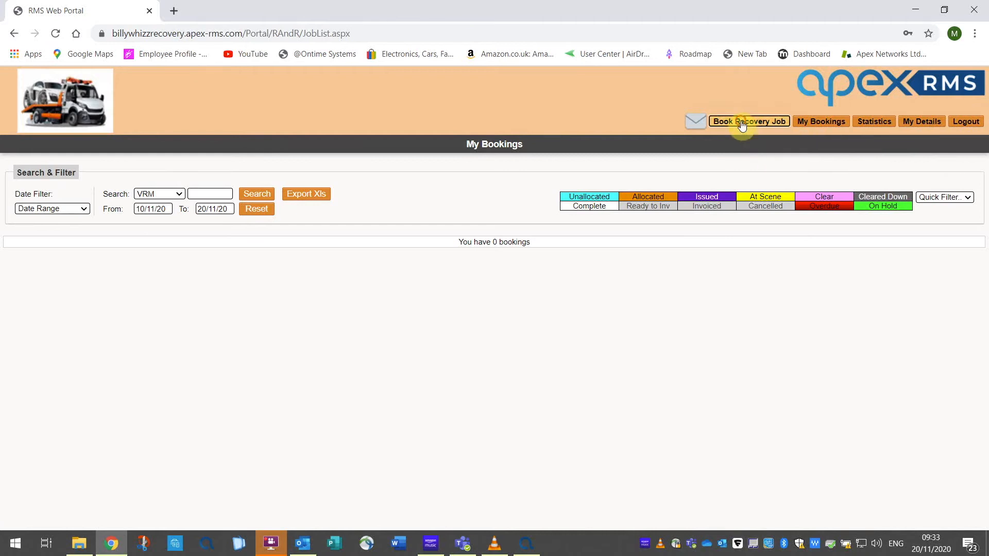
pyautogui.click(748, 122)
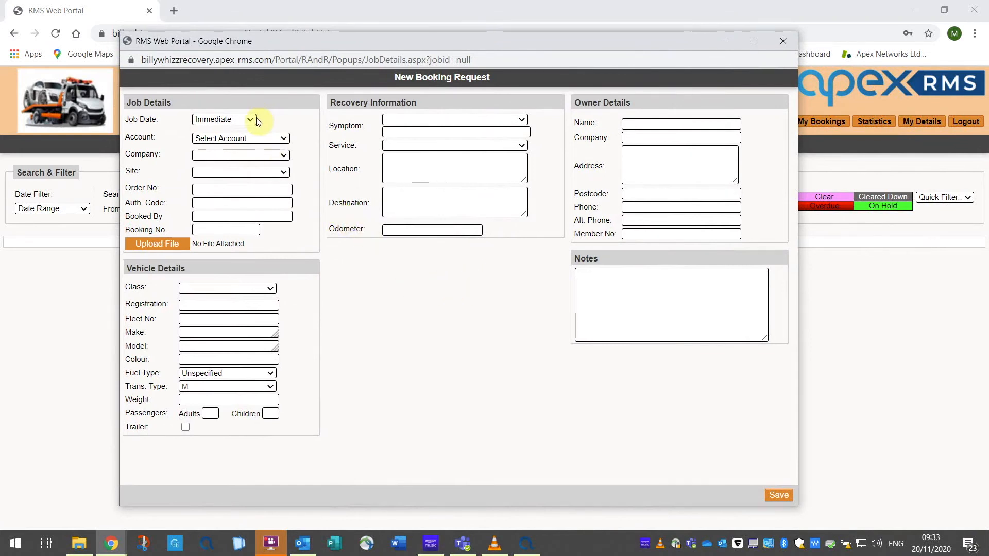
pyautogui.click(251, 120)
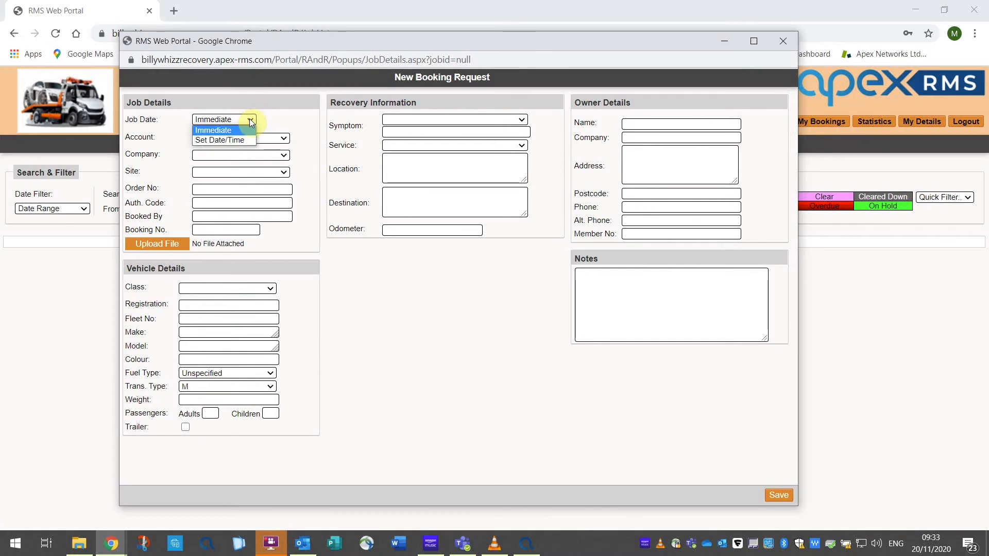
pyautogui.moveTo(235, 127)
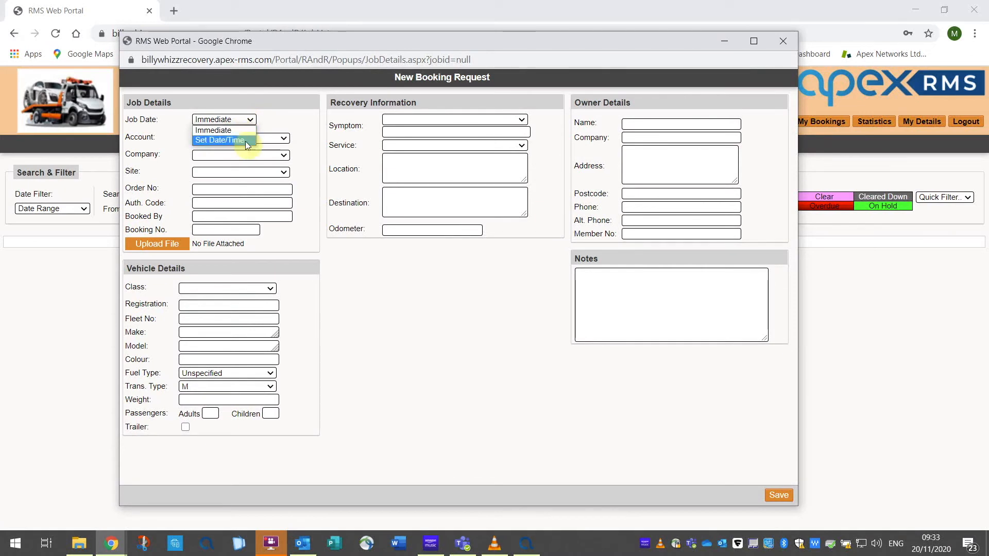
pyautogui.click(222, 119)
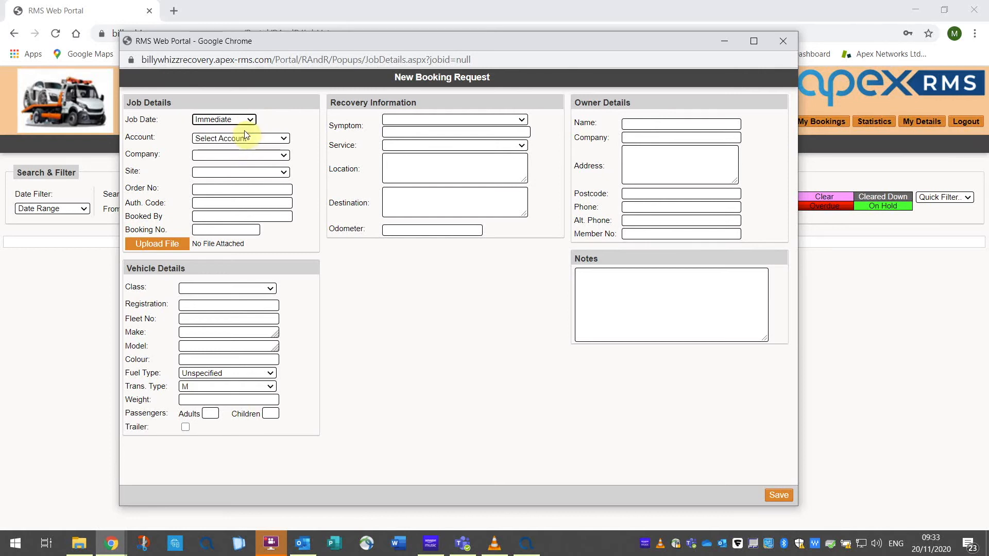
pyautogui.click(242, 138)
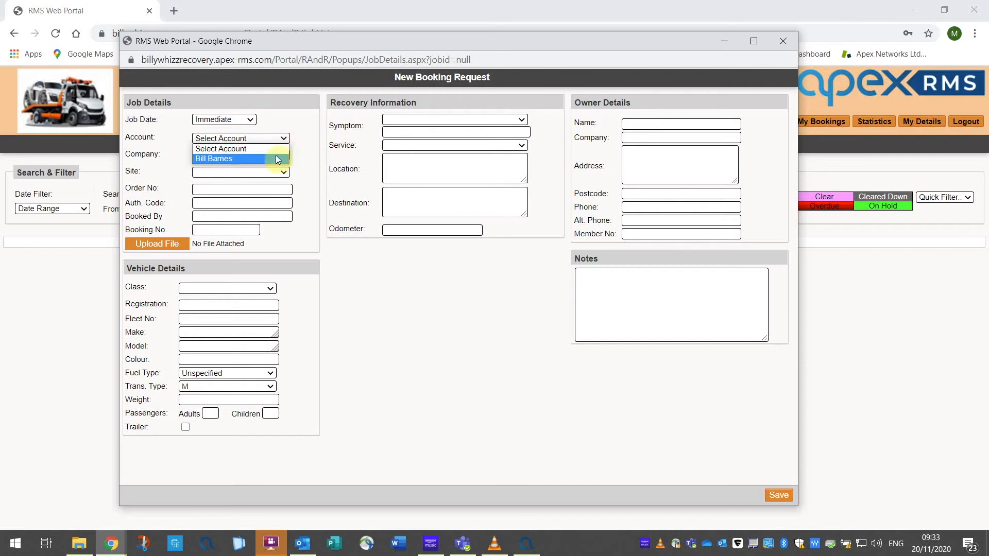
pyautogui.click(215, 159)
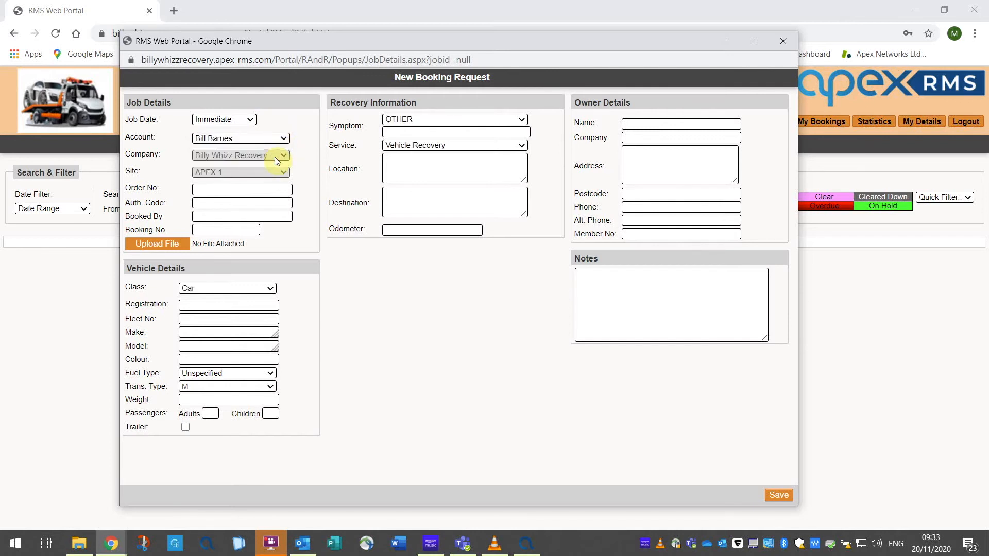
pyautogui.moveTo(278, 161)
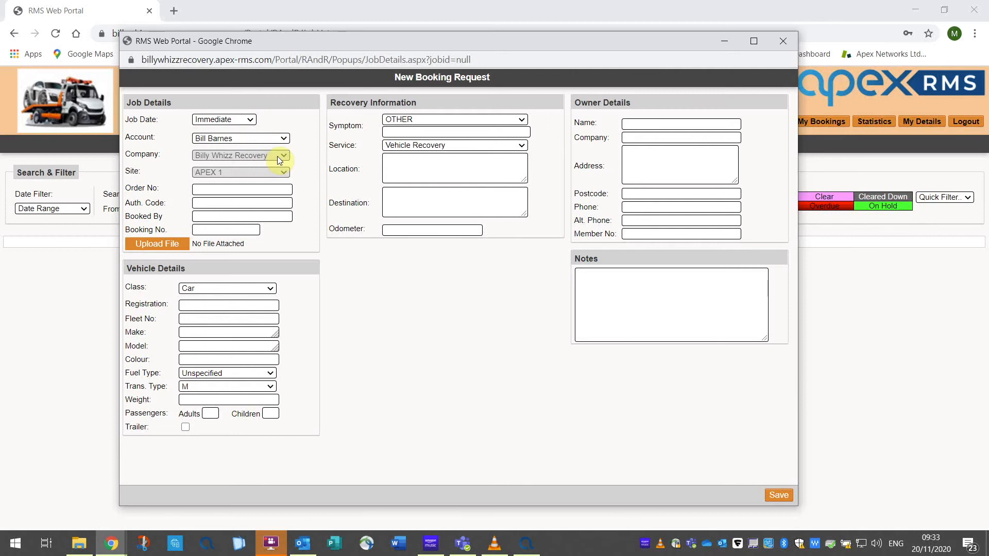
pyautogui.moveTo(271, 162)
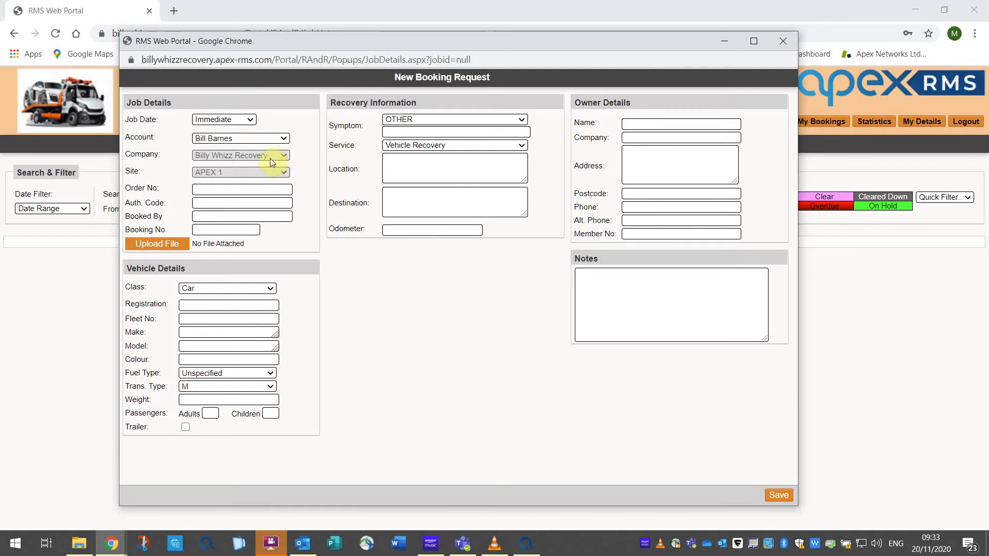
pyautogui.click(241, 189)
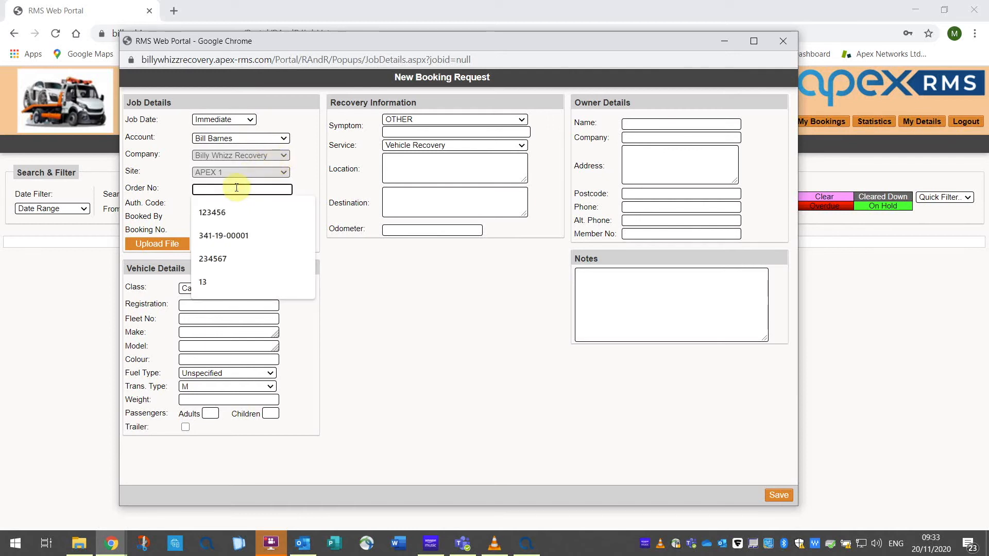
pyautogui.moveTo(236, 165)
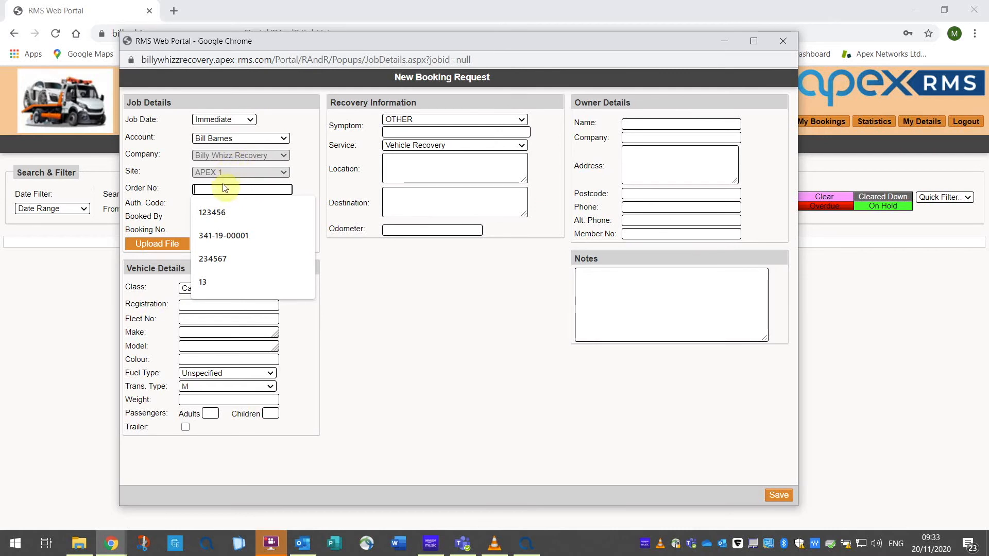
# Enter order number 123456 from suggestions and booked-by name Bill.
pyautogui.click(213, 212)
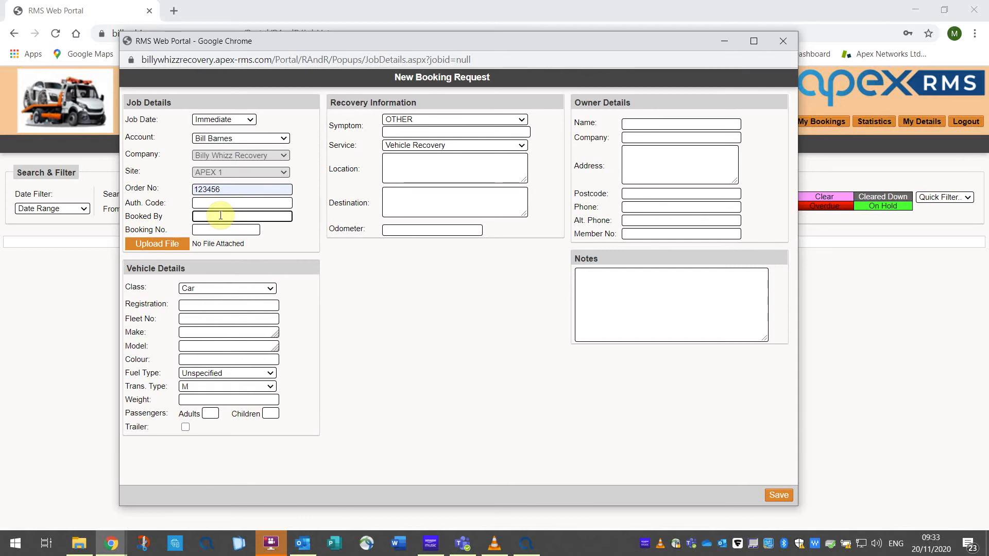
pyautogui.write('Bill')
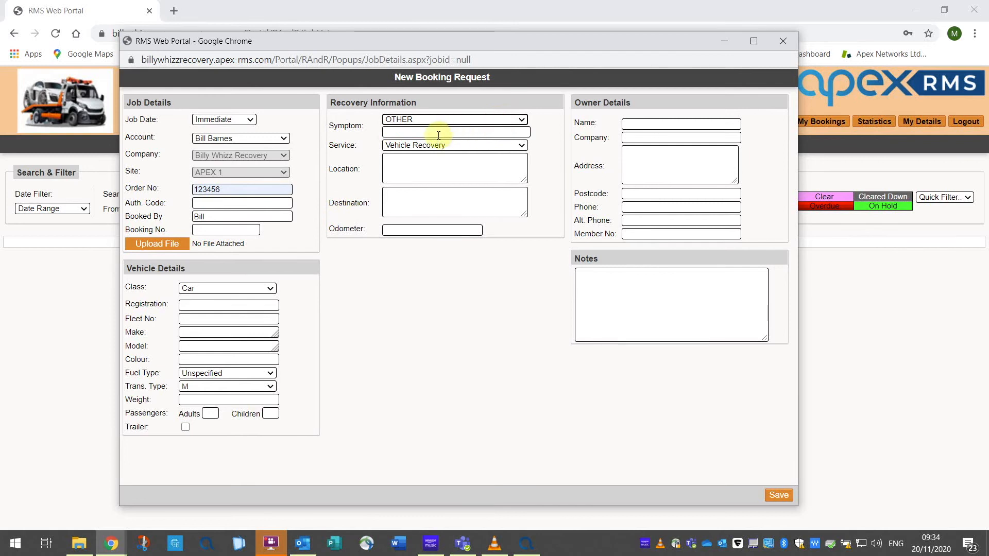
# Enter symptom RTC, service Vehicle Recovery, location 32 High St and odometer 12548.
pyautogui.write('RTC')
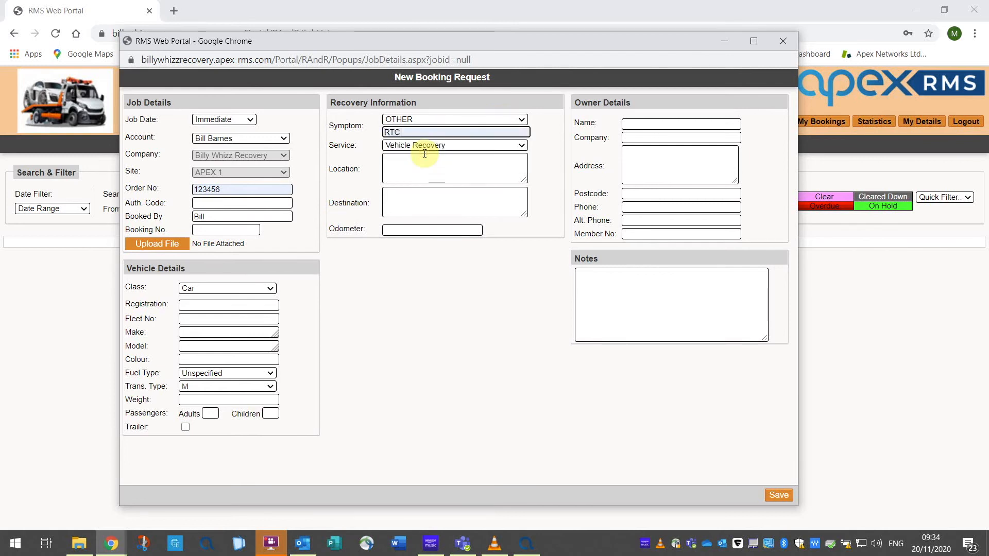
pyautogui.click(454, 146)
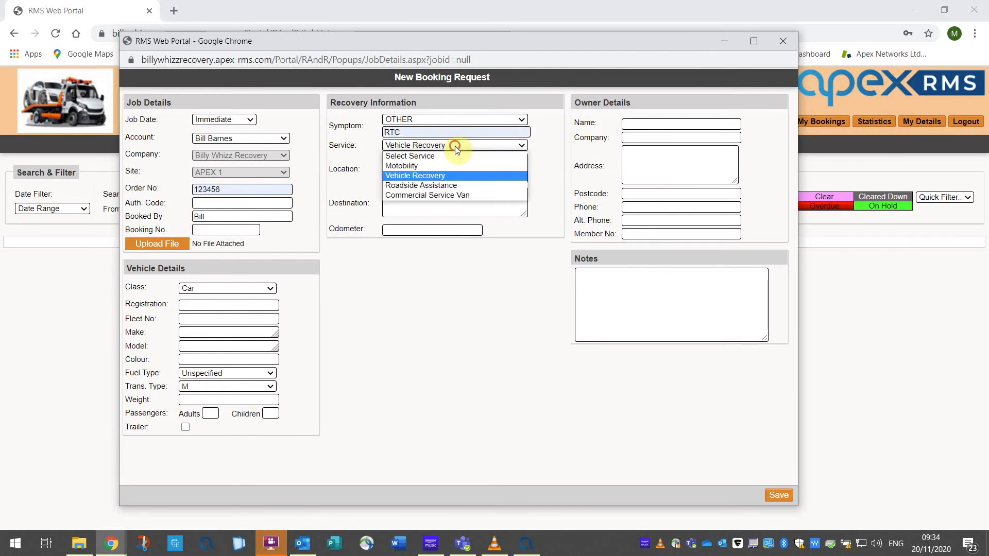
pyautogui.click(415, 175)
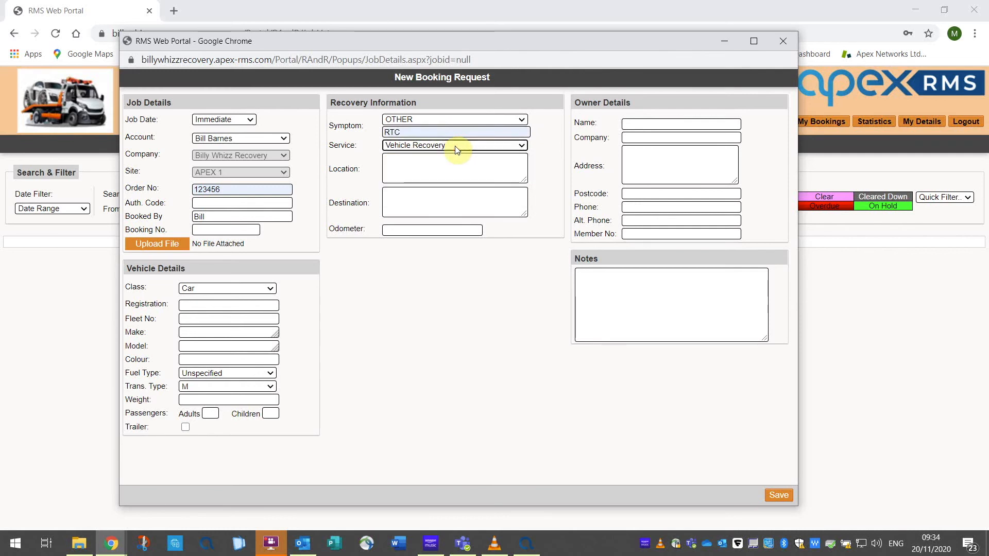
pyautogui.click(453, 167)
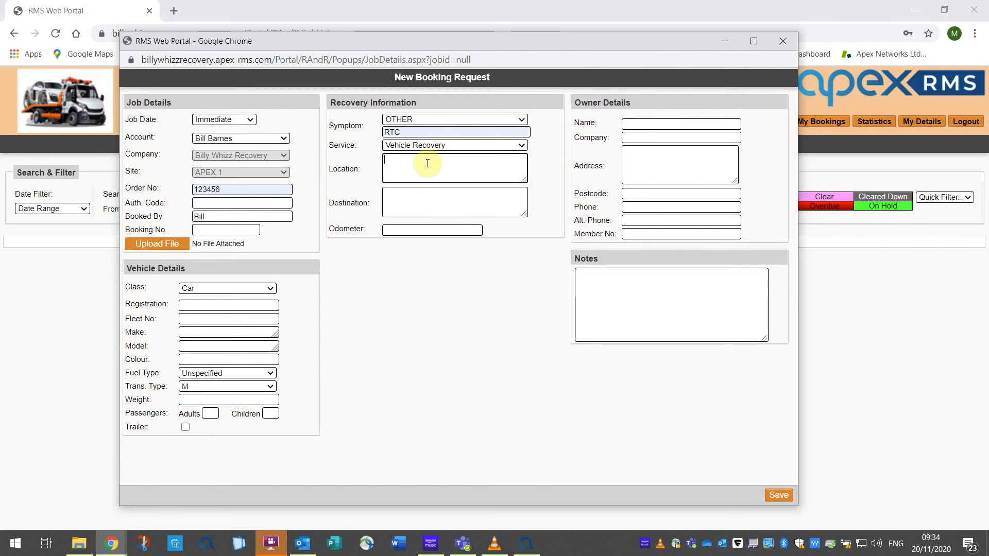
pyautogui.write('32 High St')
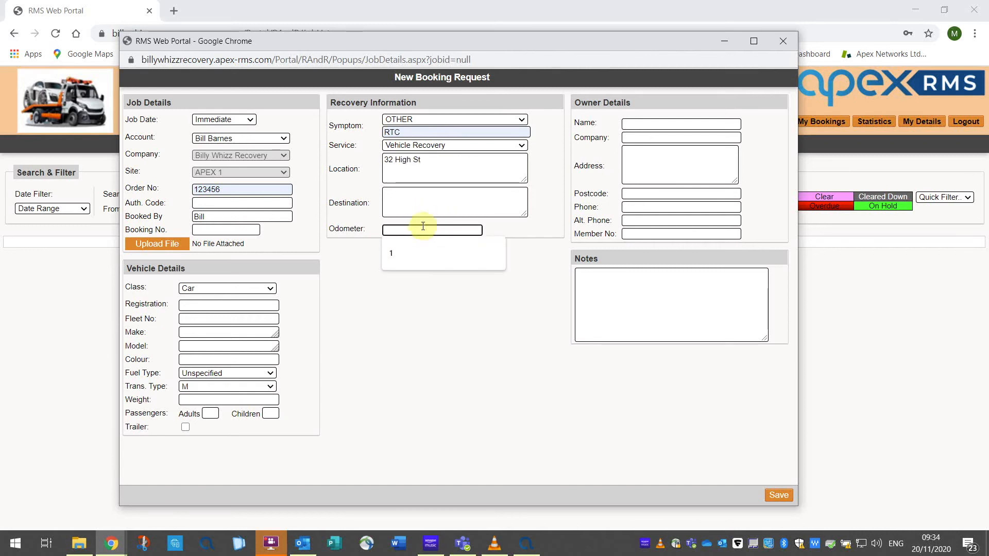
pyautogui.write('12548')
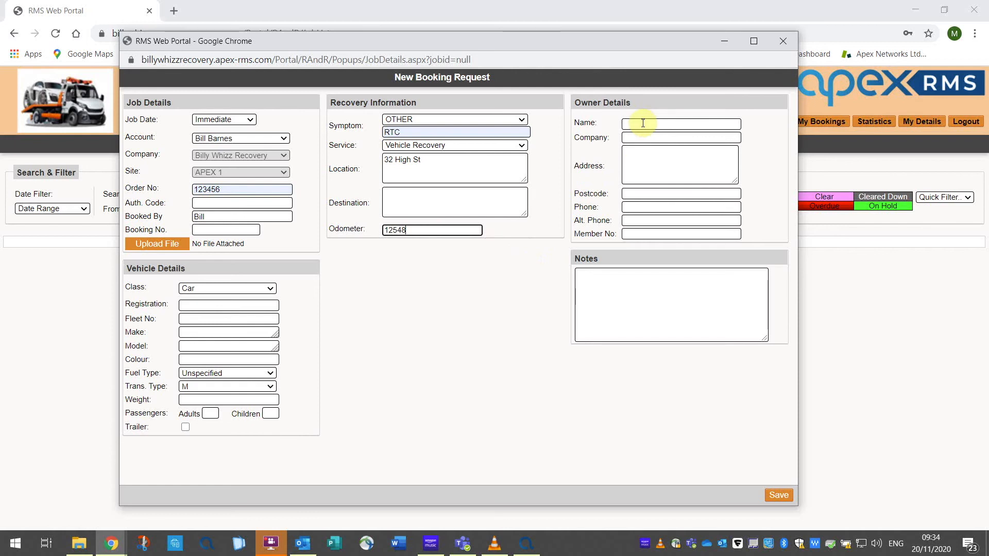
pyautogui.moveTo(643, 138)
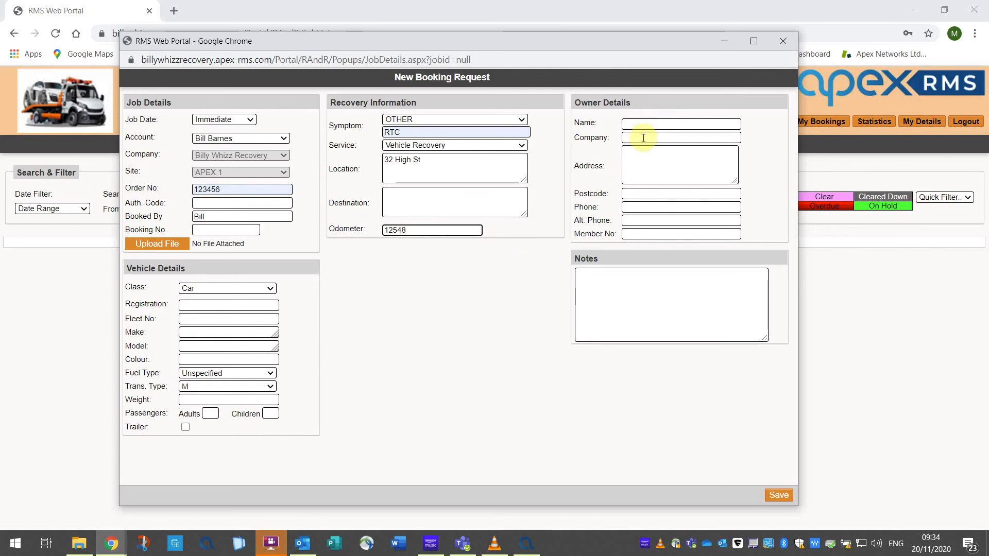
pyautogui.moveTo(647, 203)
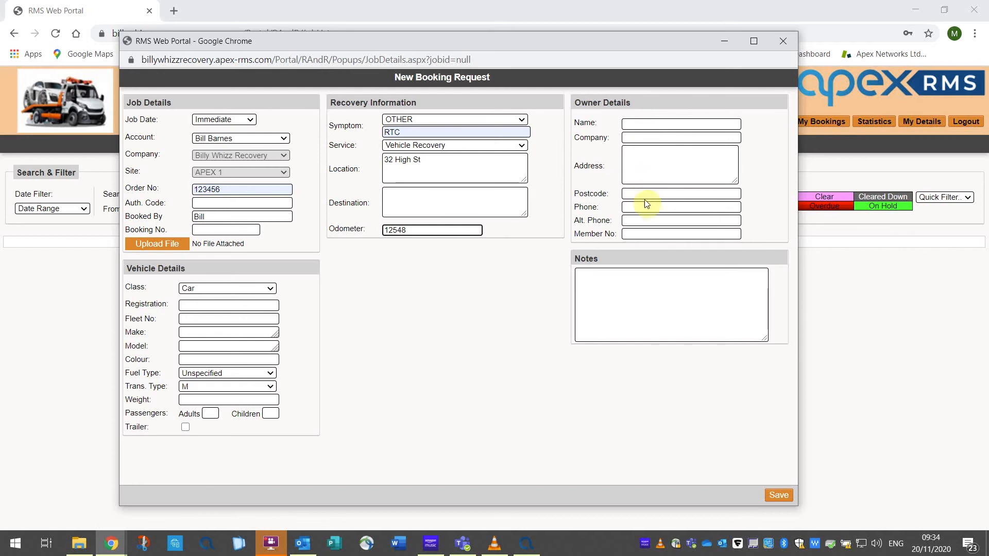
pyautogui.moveTo(643, 231)
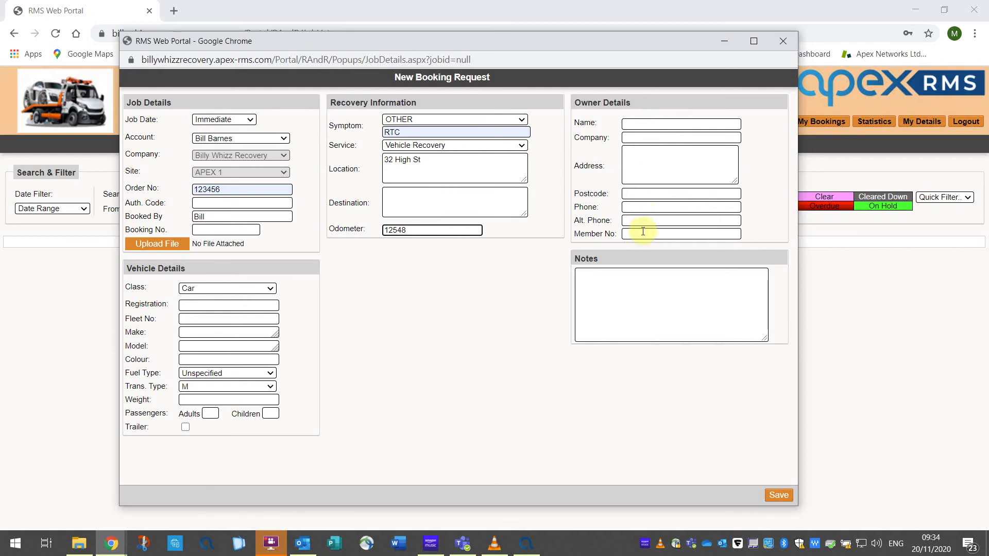
pyautogui.moveTo(237, 293)
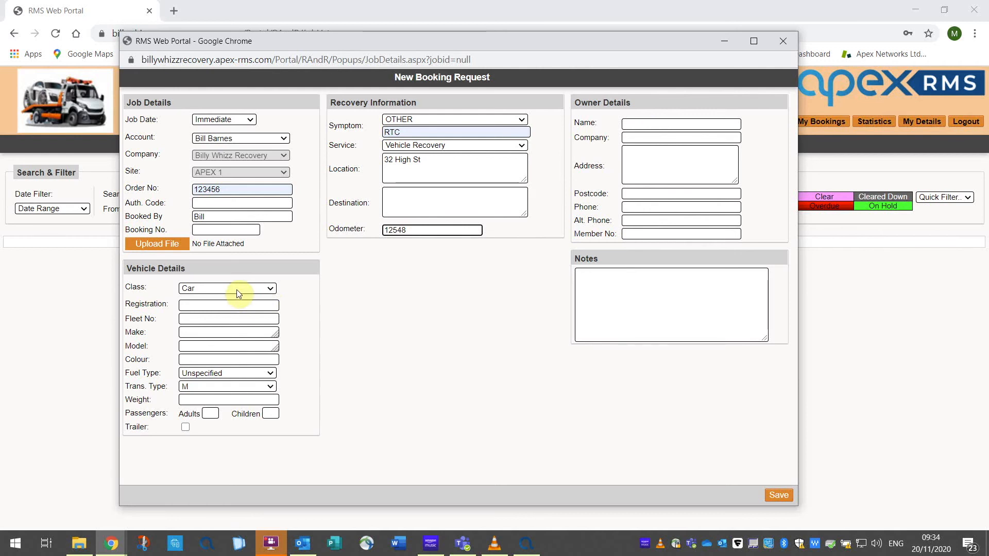
pyautogui.click(229, 305)
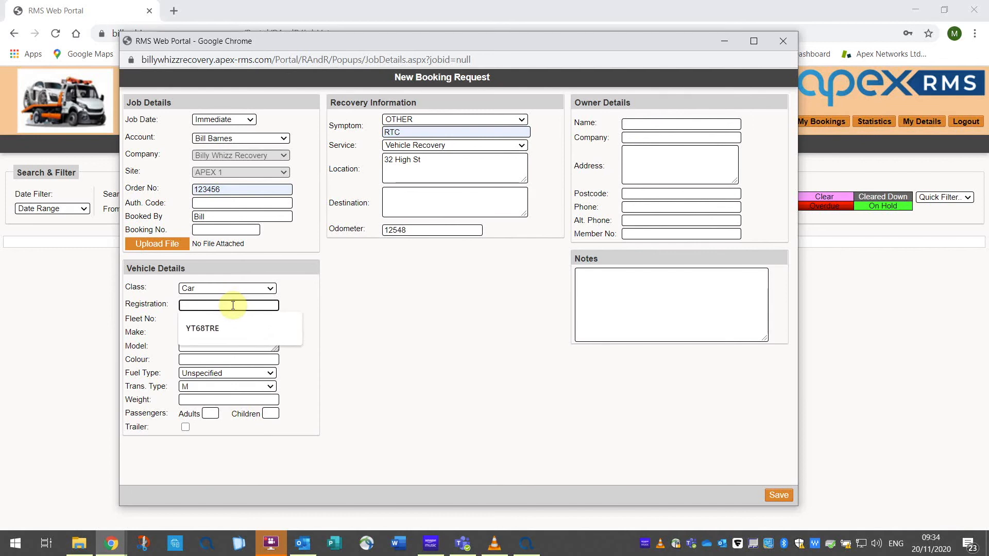
pyautogui.click(202, 329)
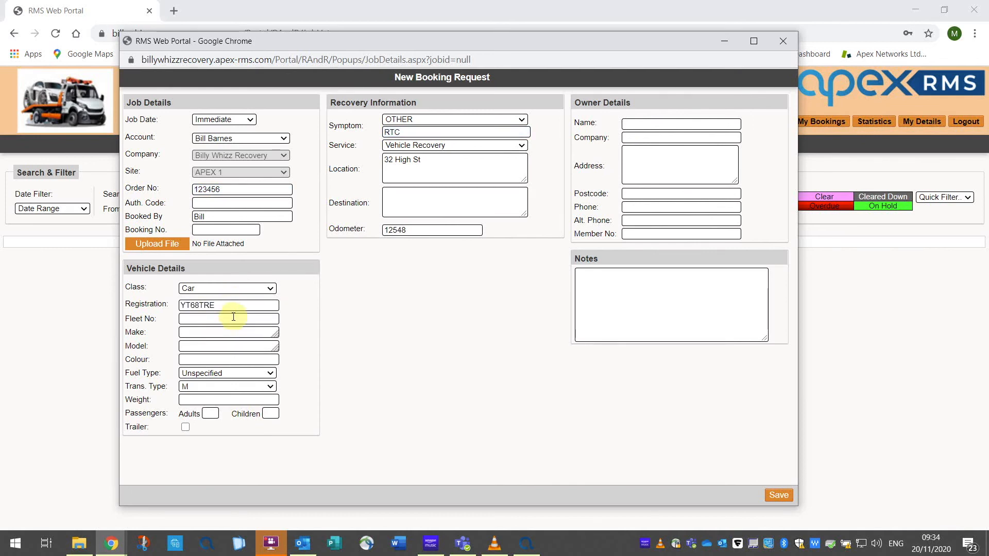
pyautogui.write('F')
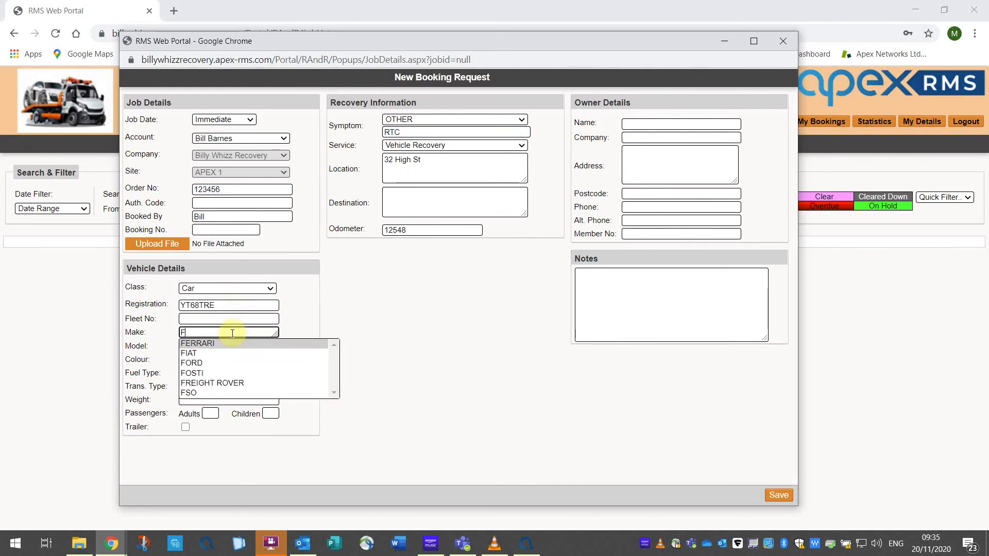
pyautogui.click(198, 344)
pyautogui.write('red')
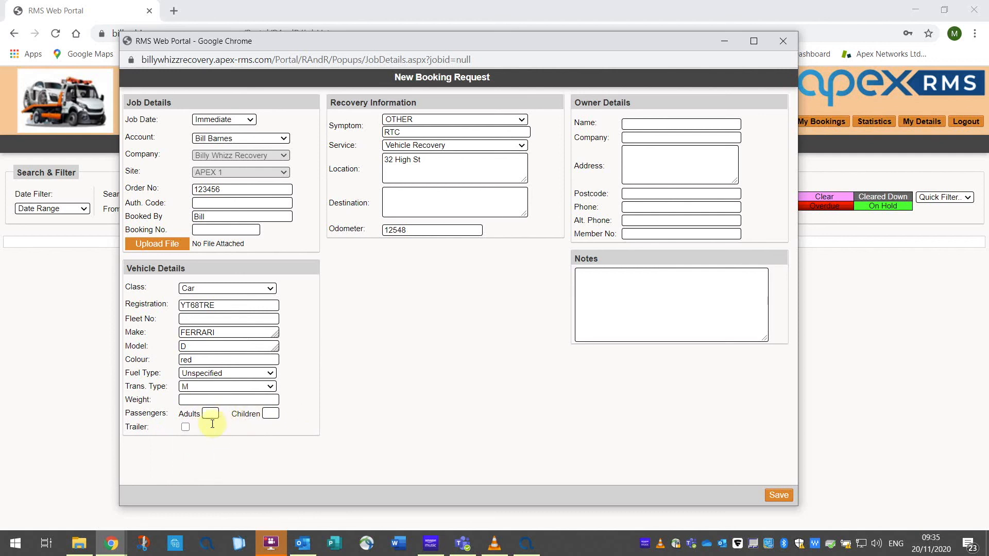
pyautogui.moveTo(235, 430)
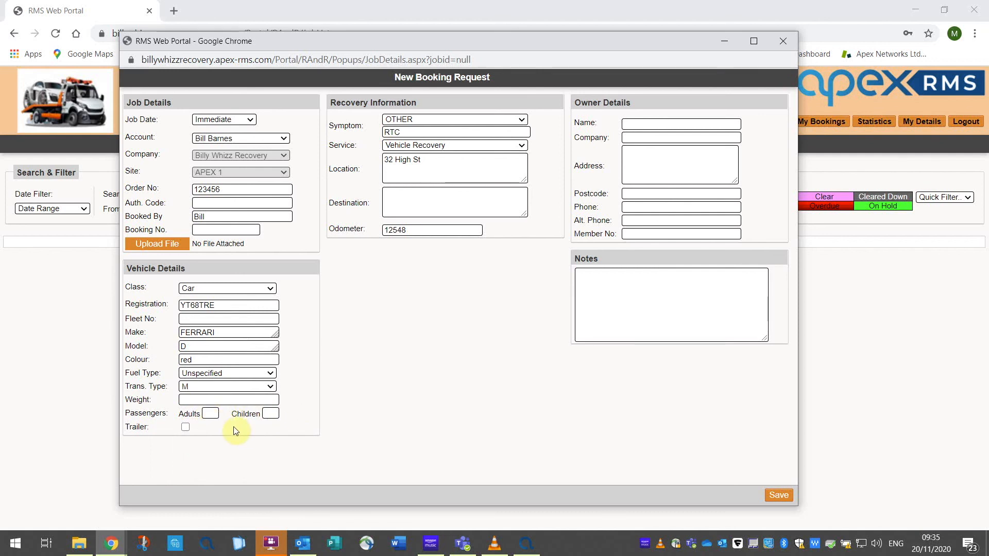
pyautogui.moveTo(302, 429)
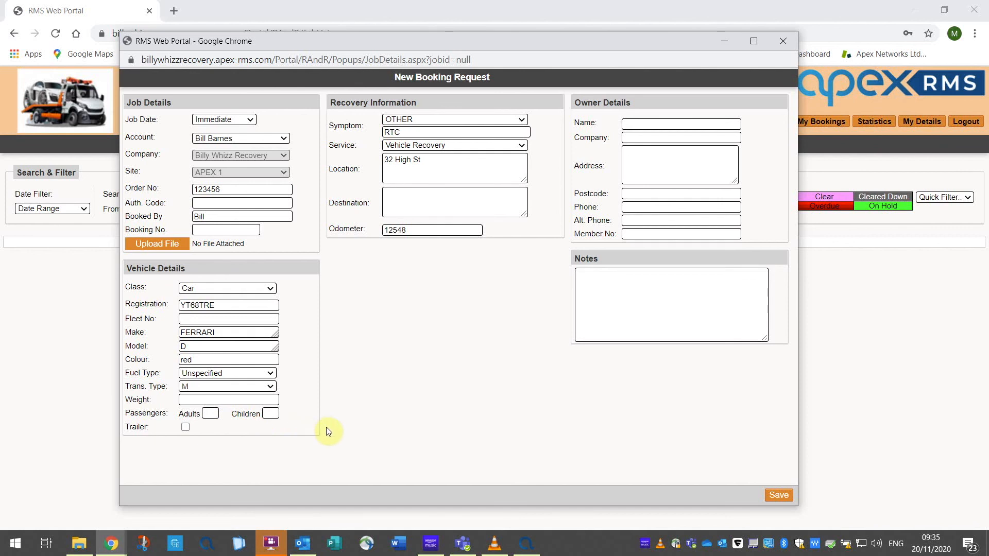
pyautogui.moveTo(425, 437)
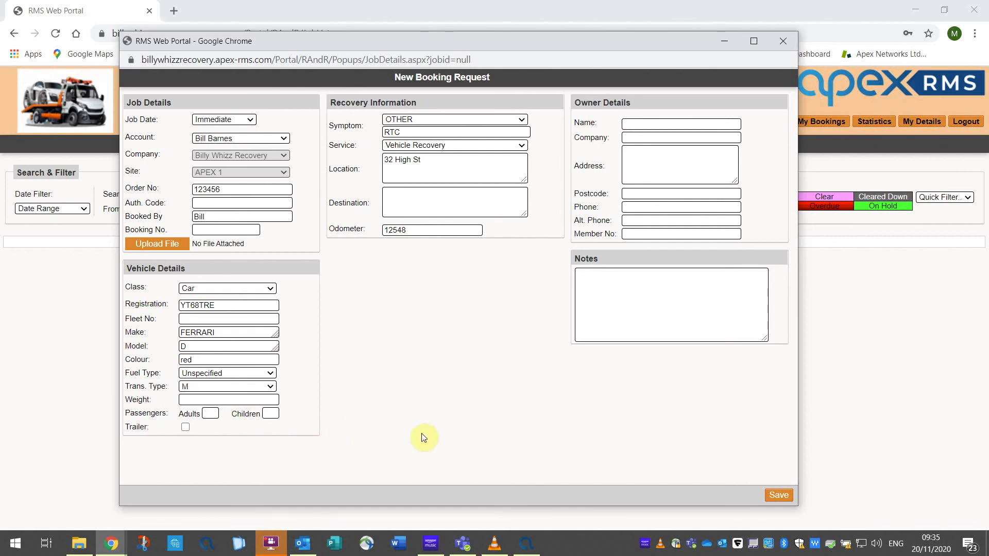
pyautogui.moveTo(491, 440)
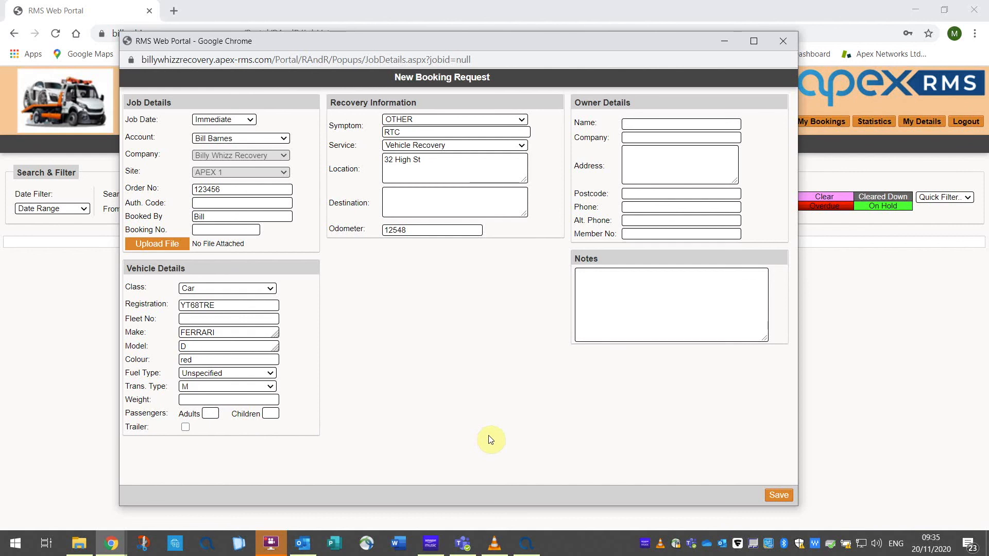
pyautogui.moveTo(203, 434)
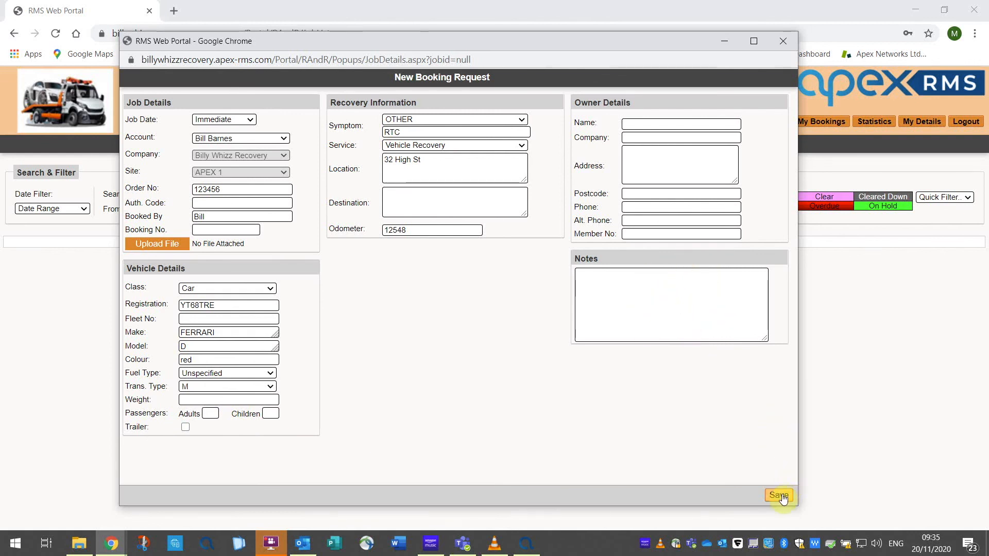
# Save the booking request, then accept the incoming WEB - Booking job in RMS with delay 60.
pyautogui.click(777, 495)
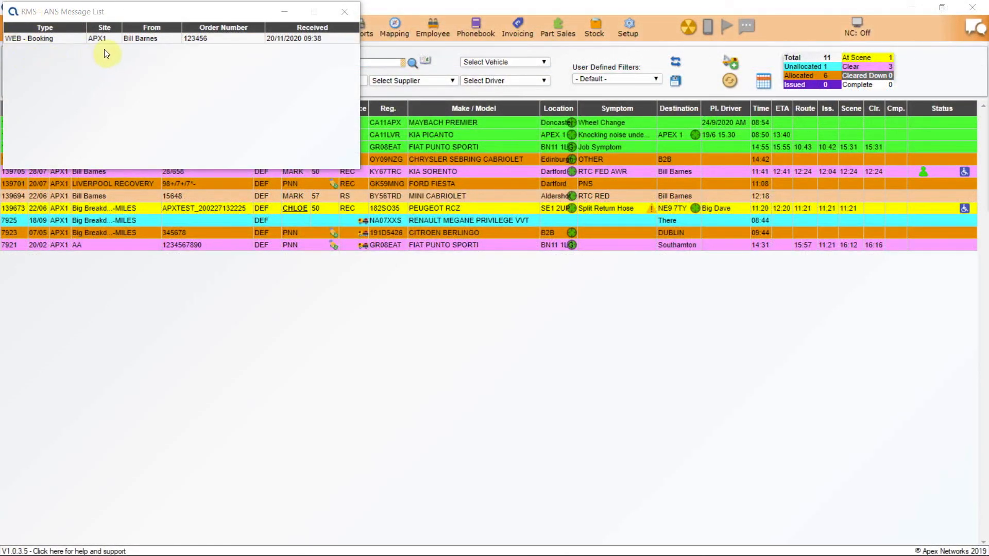
pyautogui.doubleClick(103, 39)
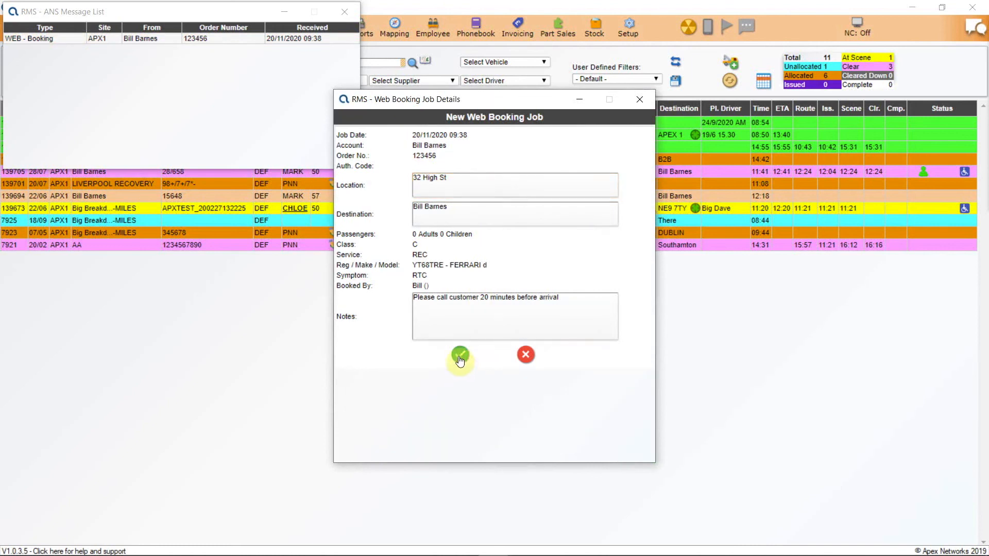
pyautogui.click(460, 354)
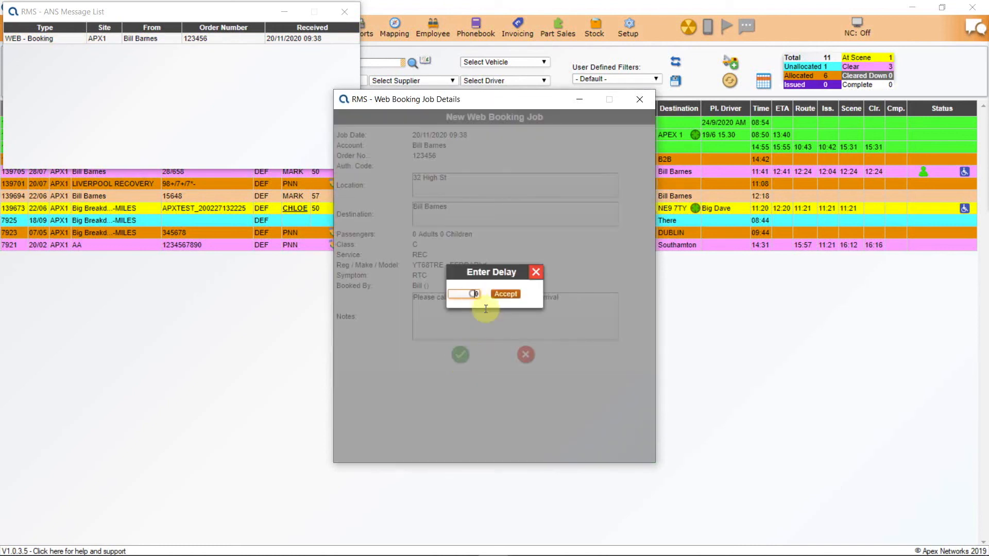
pyautogui.write('60')
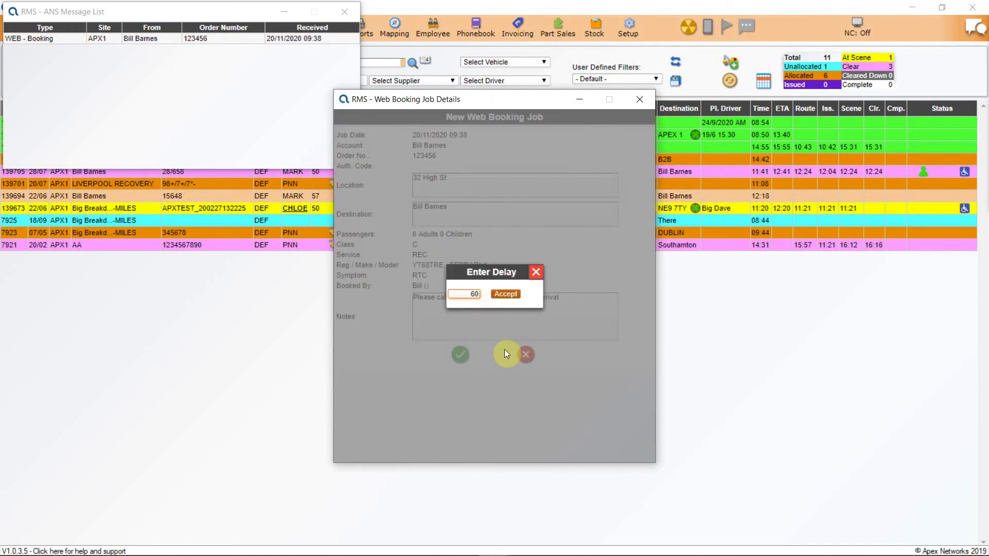